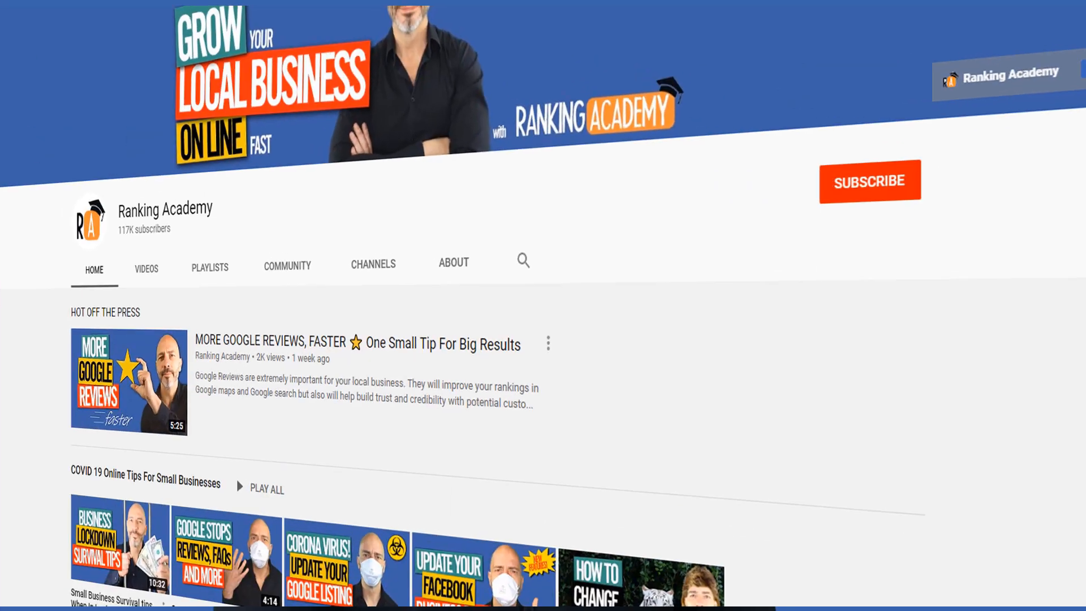
Hit Subscribe on the Ranking Academy YouTube channel page.
left_click(869, 181)
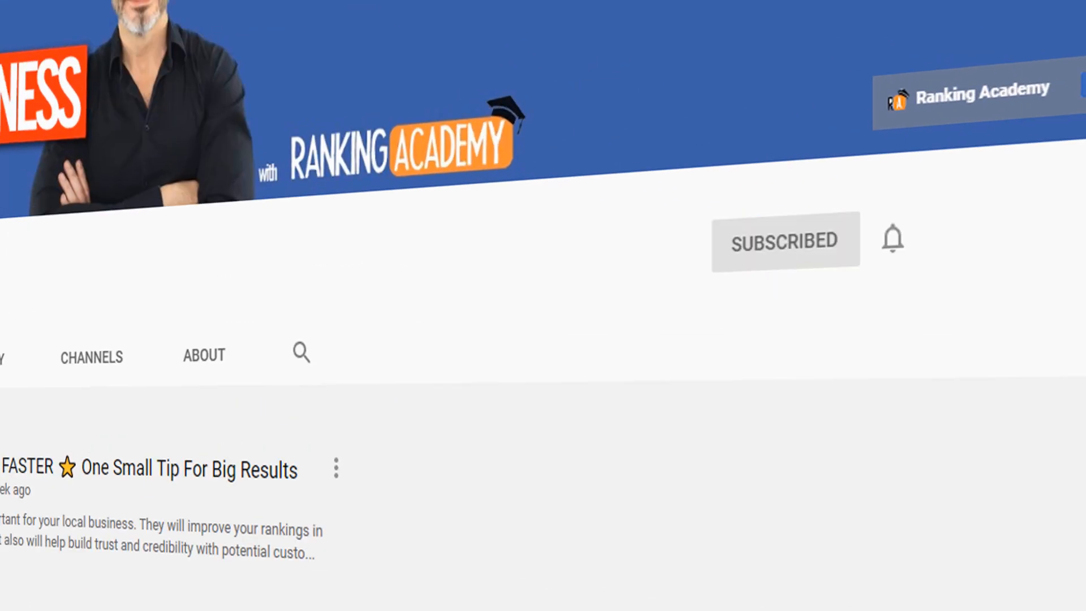
left_click(892, 238)
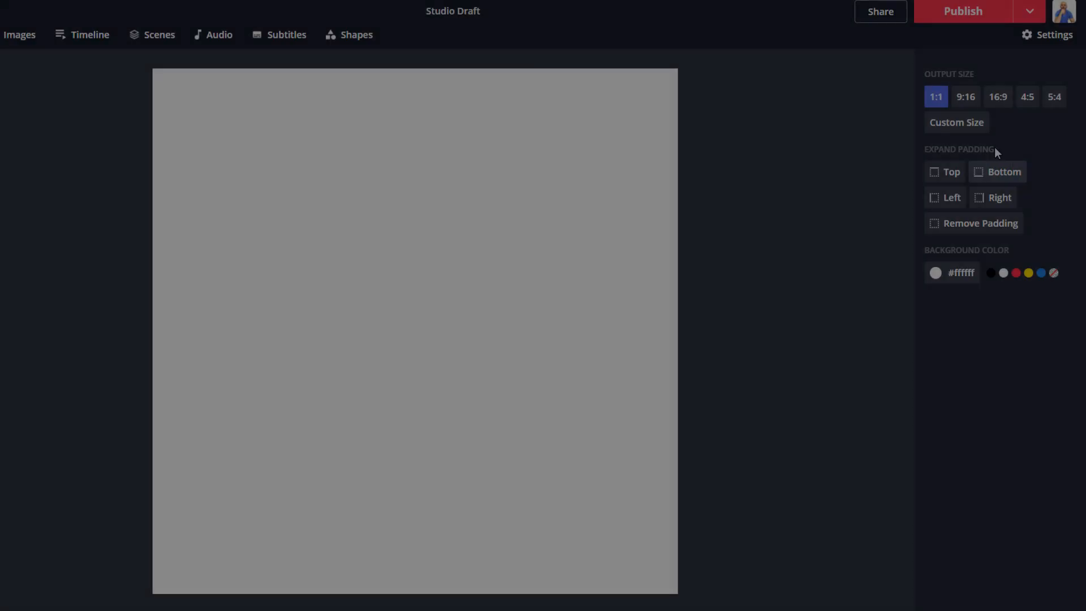
Pick the Facebook Cover 820 x 312 size, view pricing, then start editing.
left_click(957, 122)
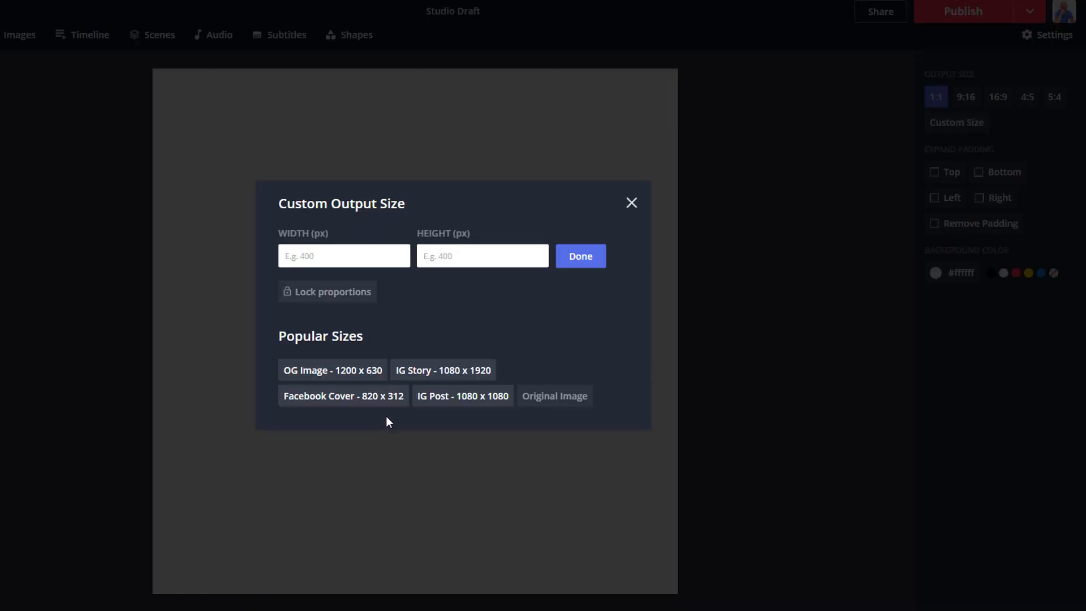
left_click(343, 396)
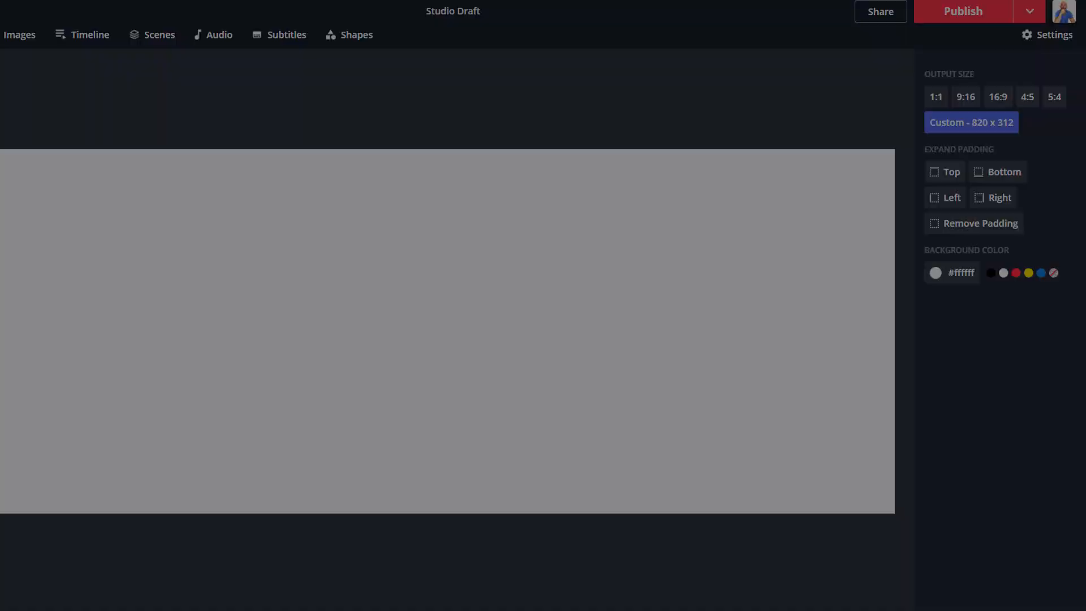
left_click(963, 11)
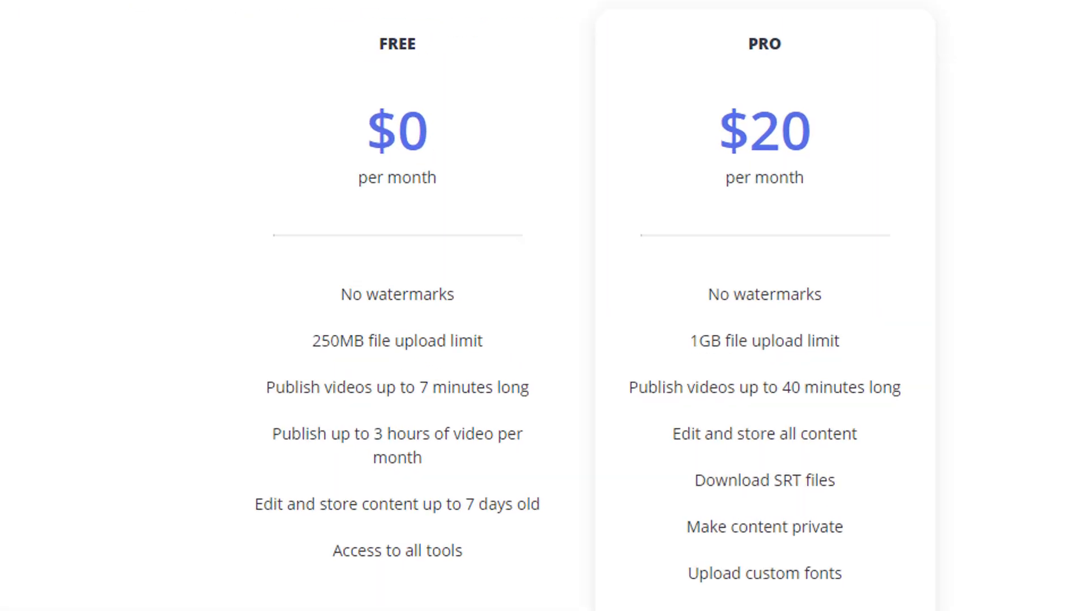
double_click(397, 294)
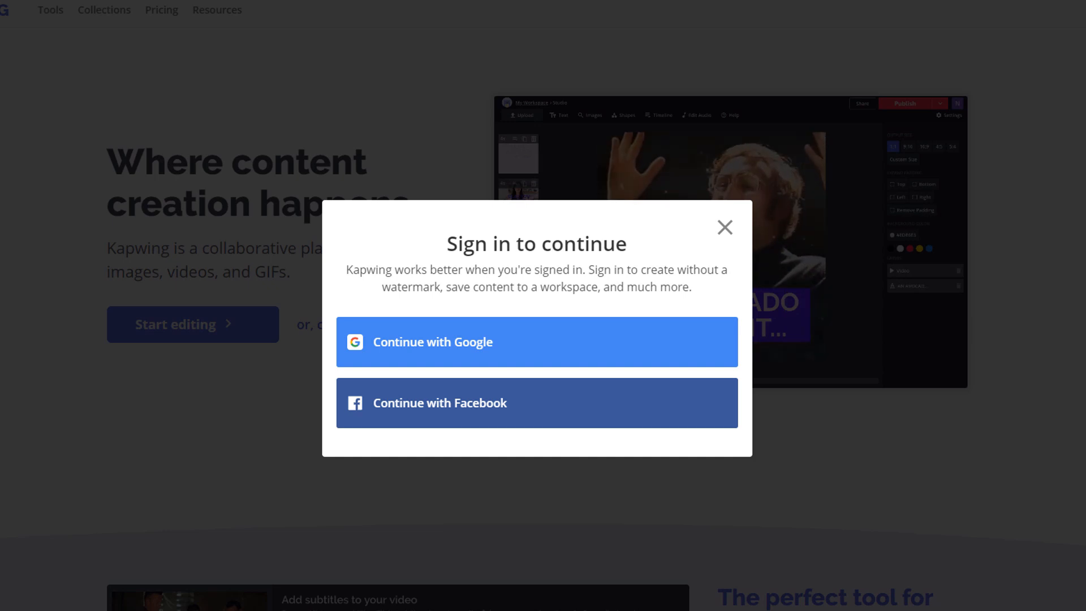
Dismiss the prompt, then sign in to Kapwing with a Google account.
left_click(724, 227)
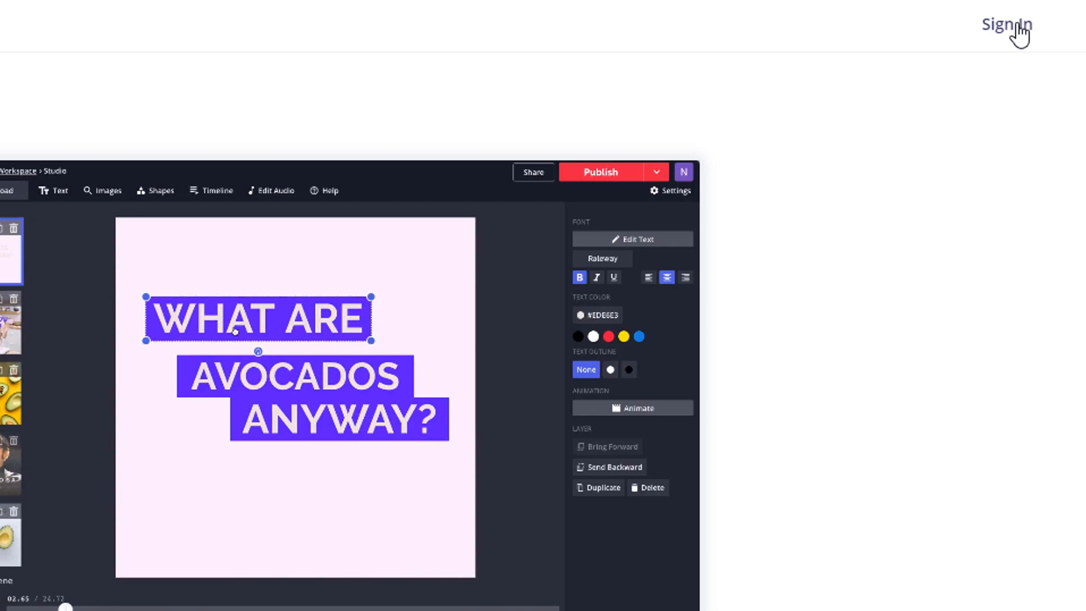
left_click(1006, 24)
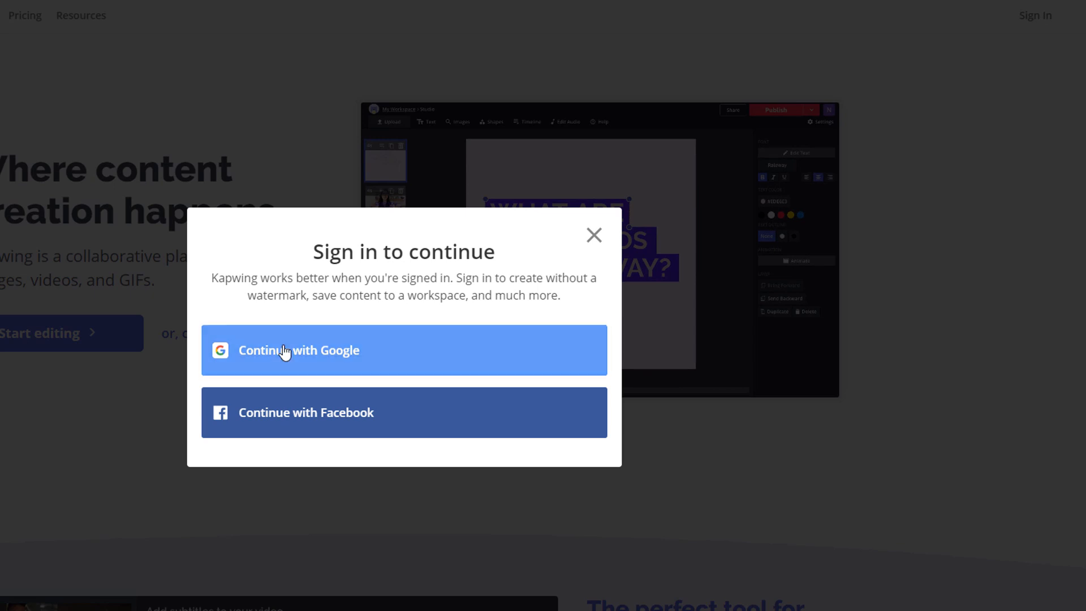
left_click(299, 349)
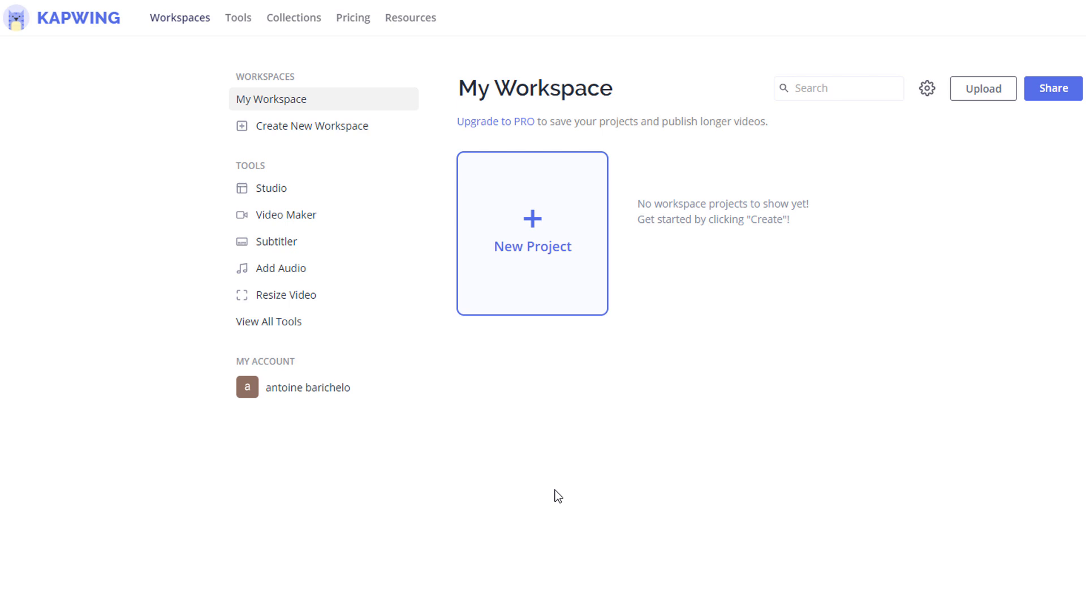
mouse_move(501, 420)
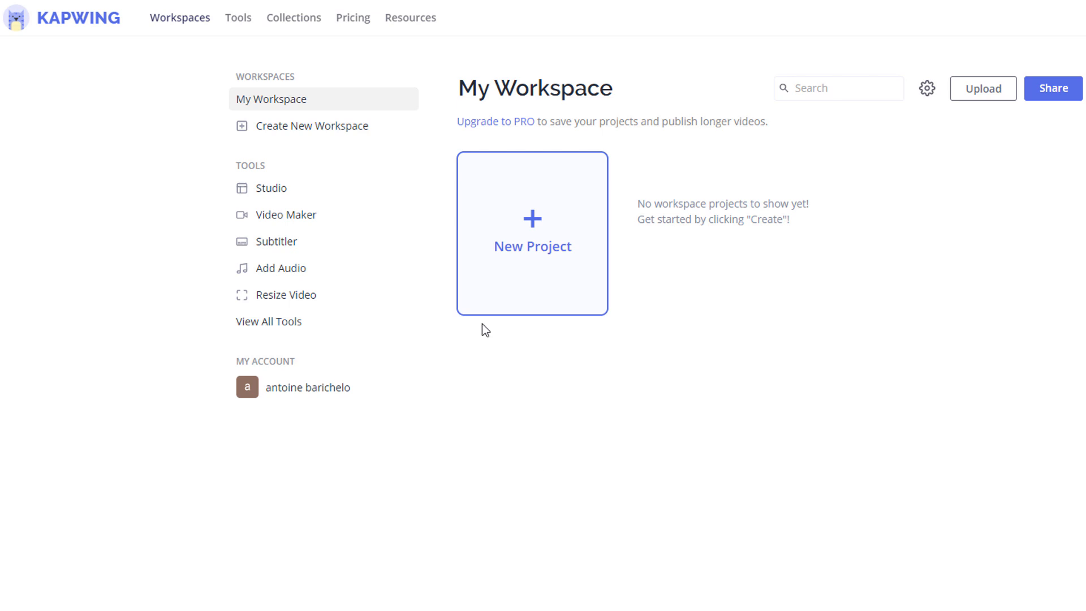
Create a new project in Studio starting from a blank canvas.
left_click(532, 232)
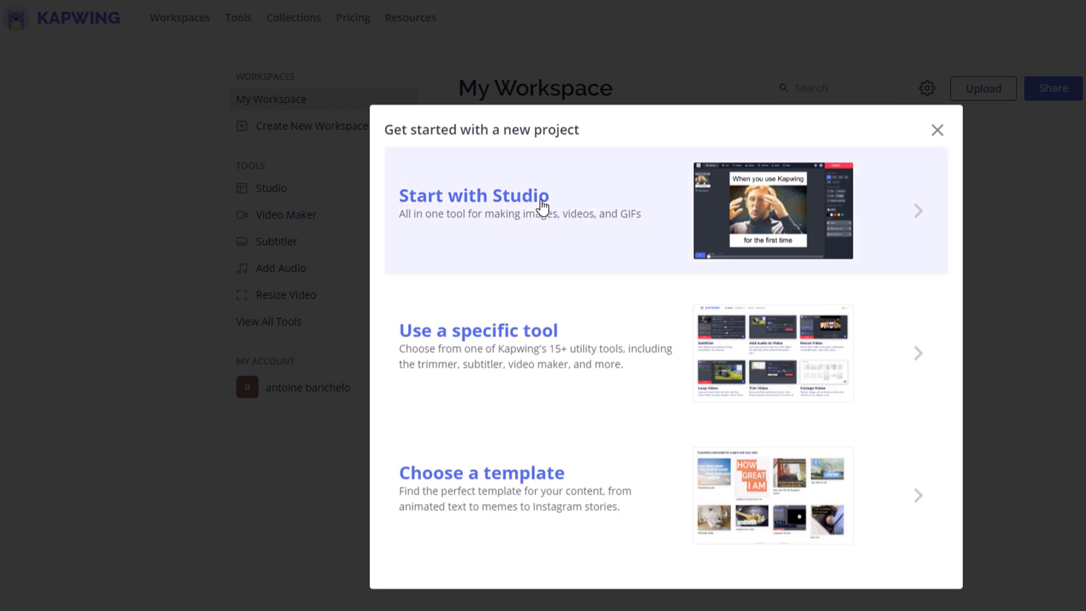
left_click(473, 195)
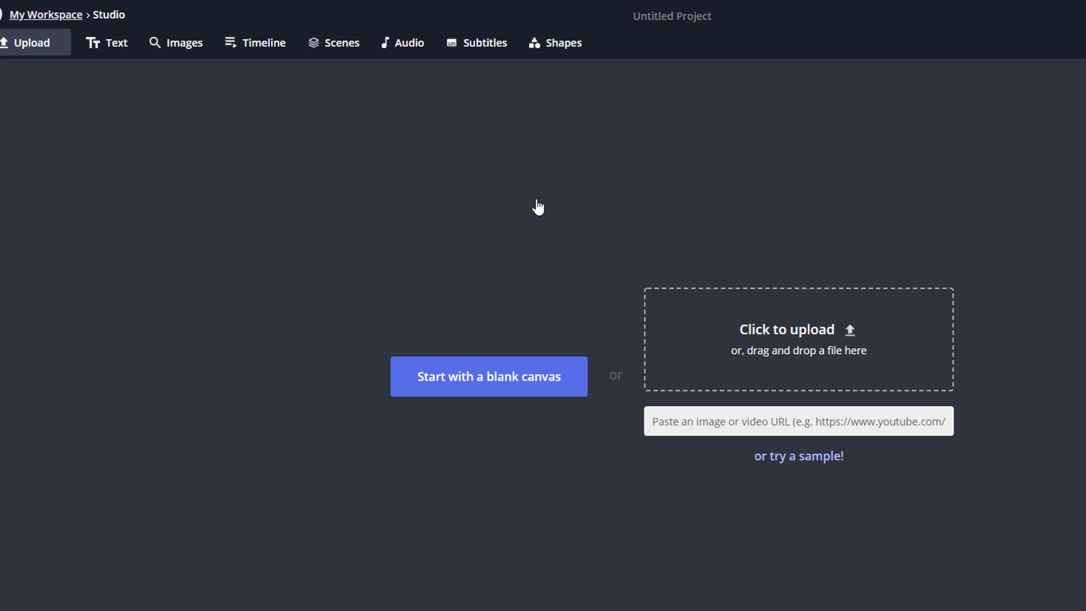
left_click(488, 376)
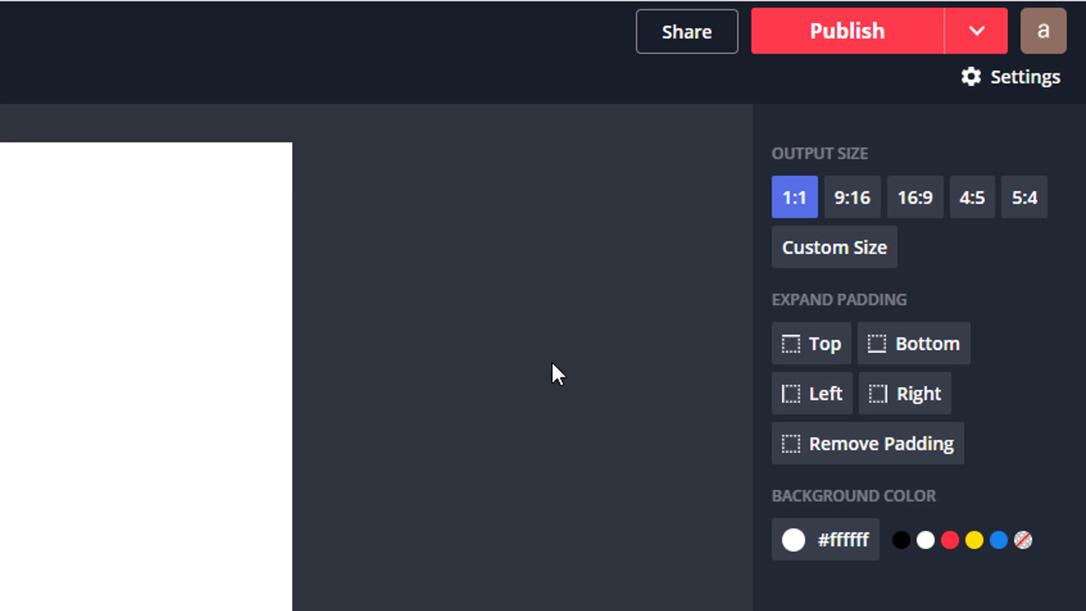
Choose the Facebook Cover 820 x 312 custom size for the canvas.
left_click(834, 247)
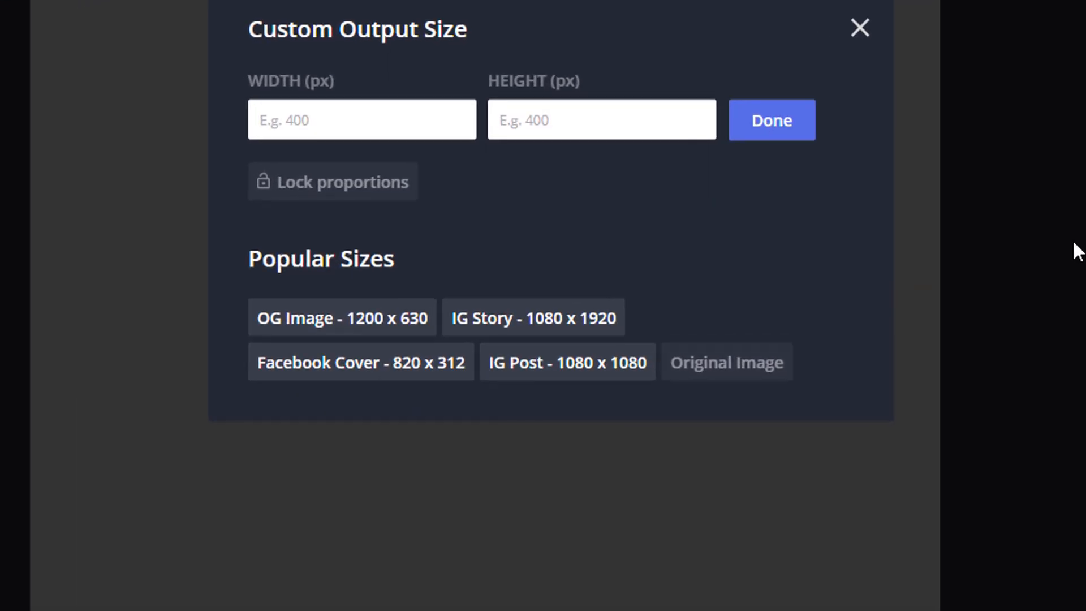
left_click(359, 362)
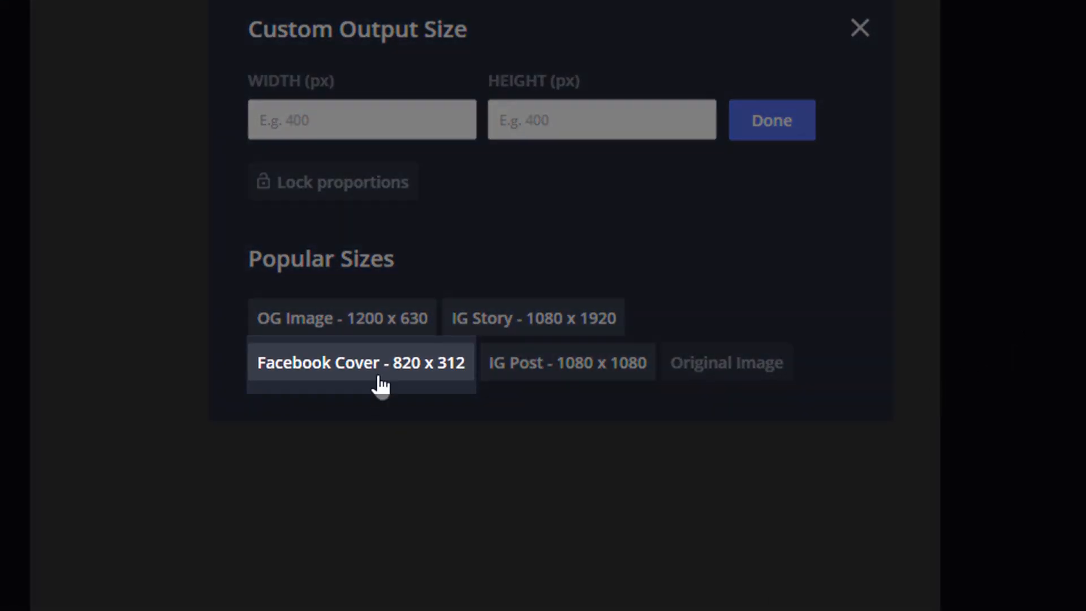
left_click(360, 362)
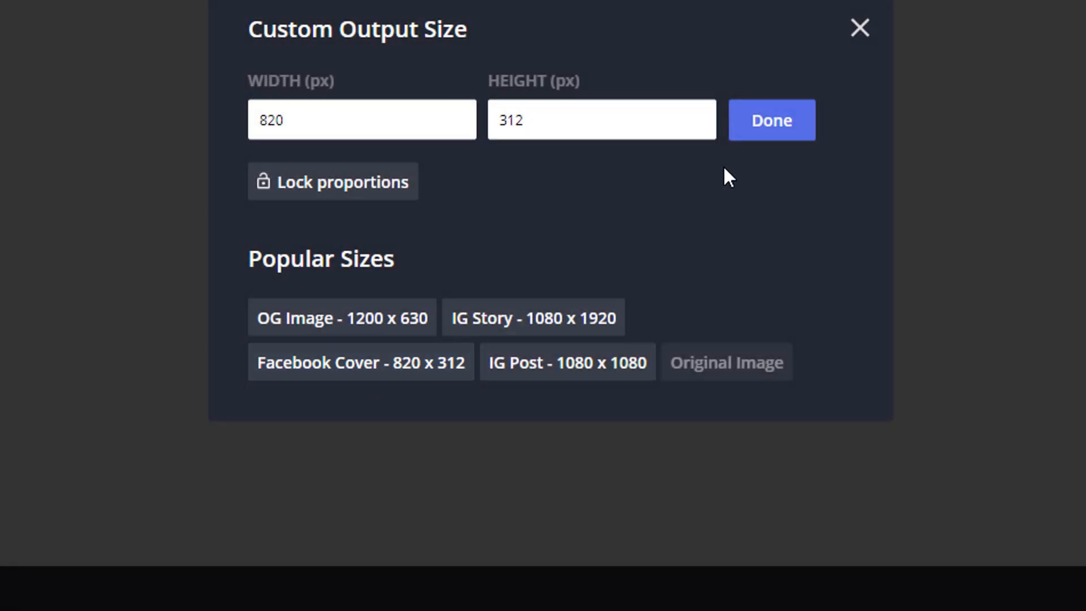
left_click(770, 120)
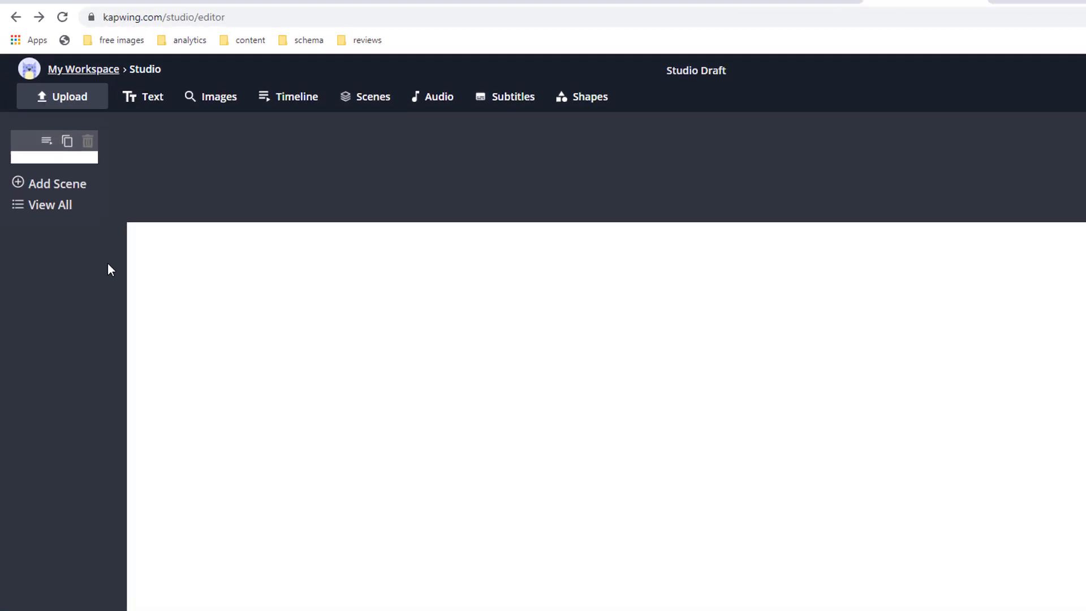
left_click(62, 96)
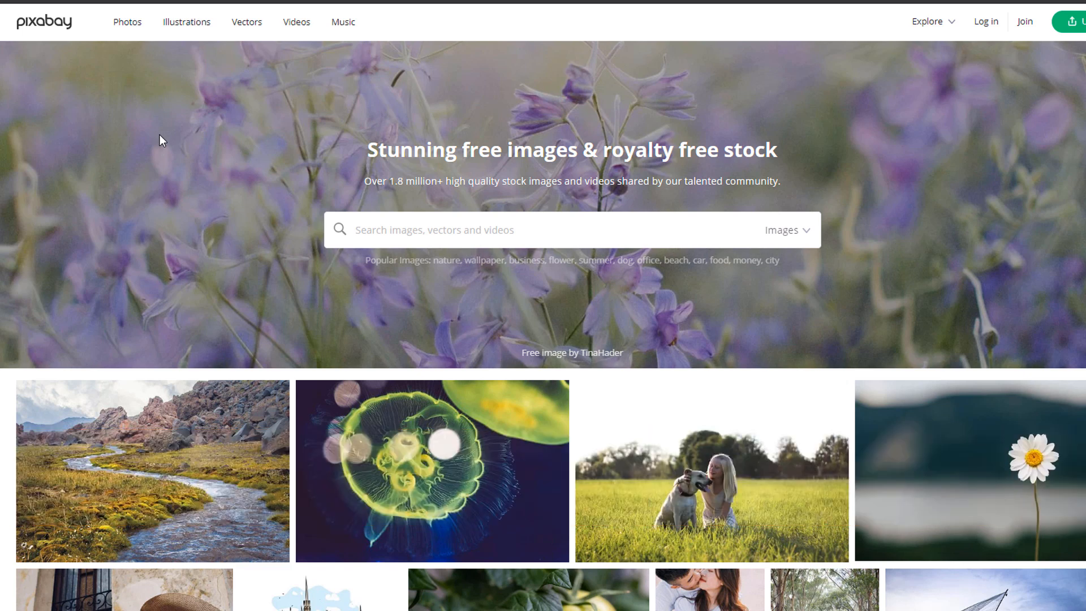
type("beach")
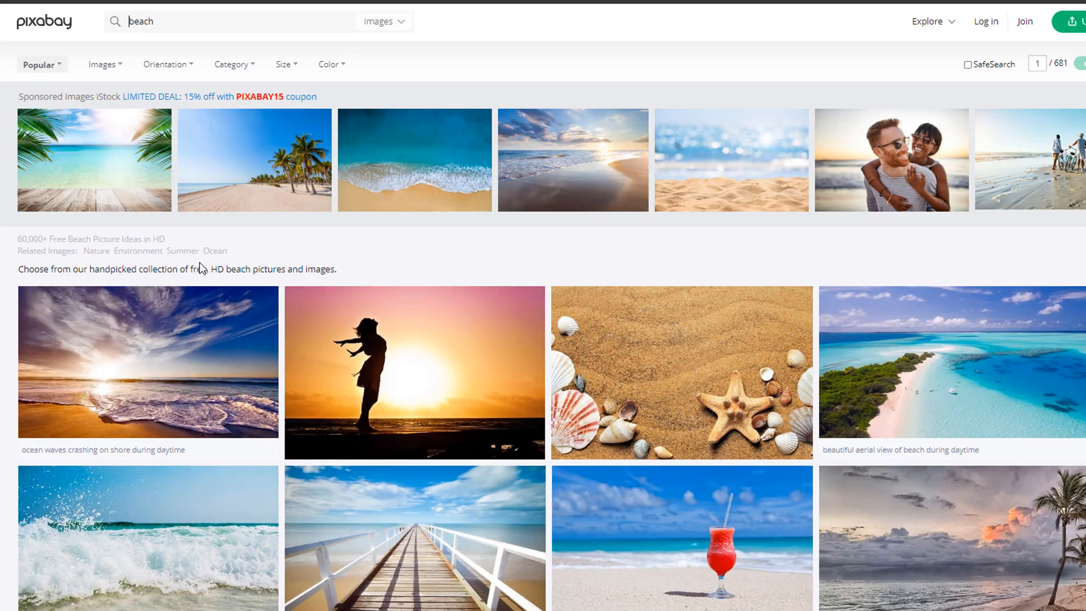
scroll("down", 3)
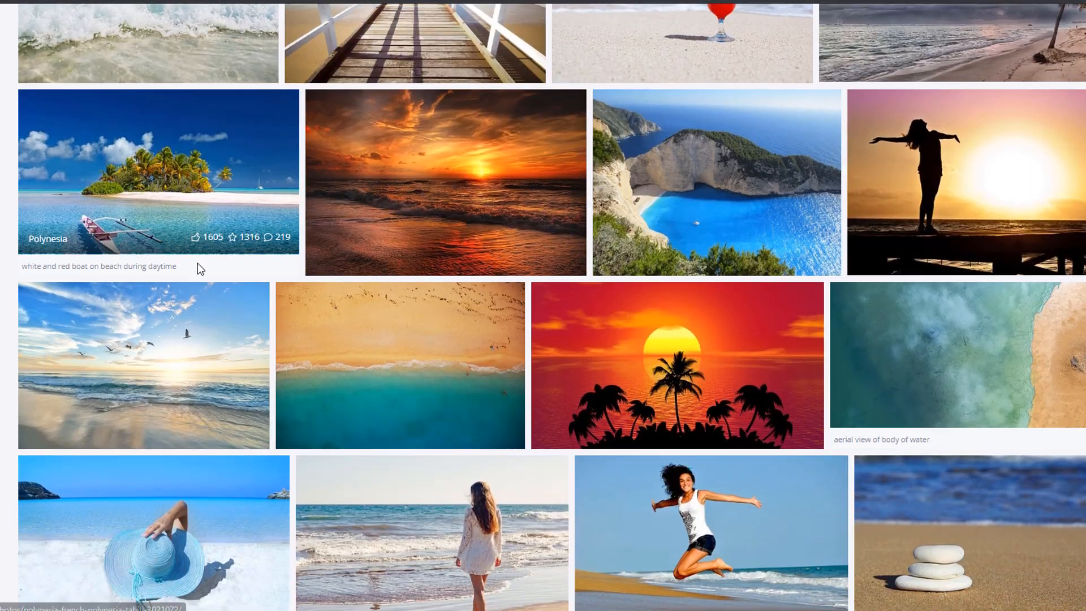
scroll("down", 3)
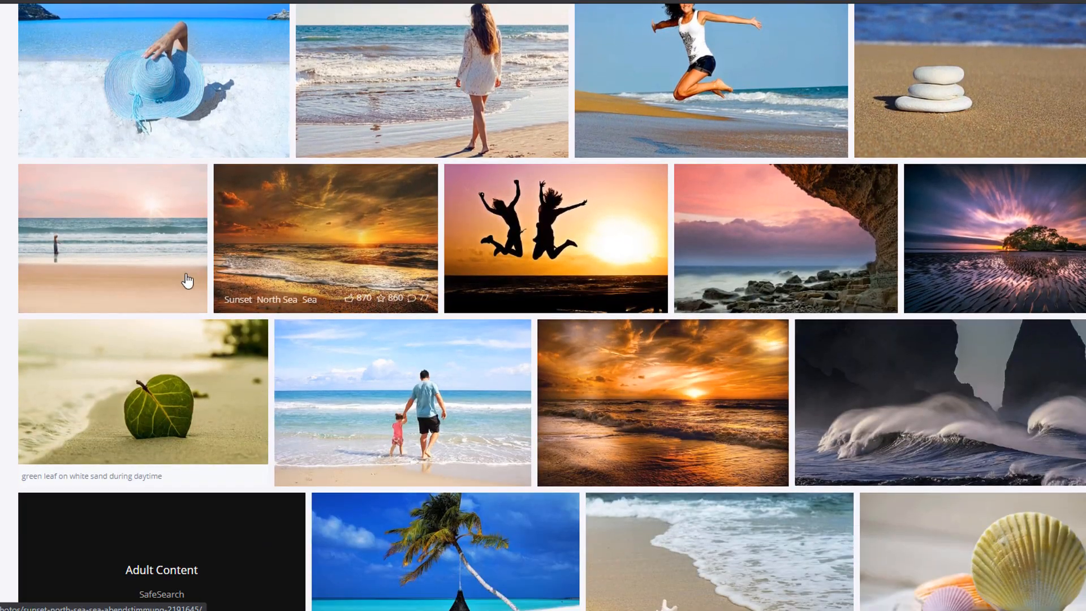
scroll("up", 3)
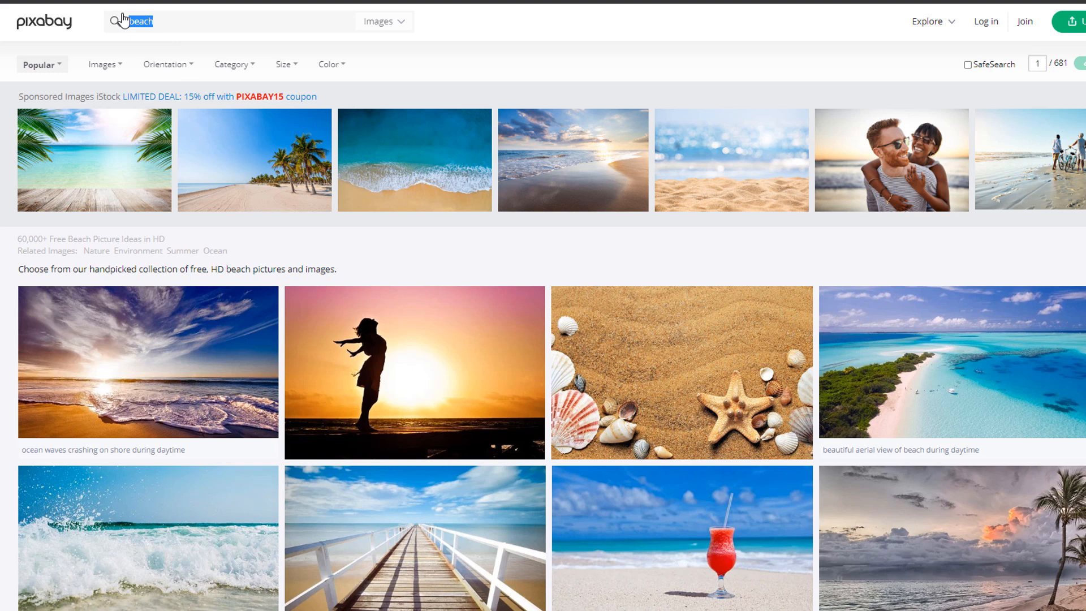
type("steak")
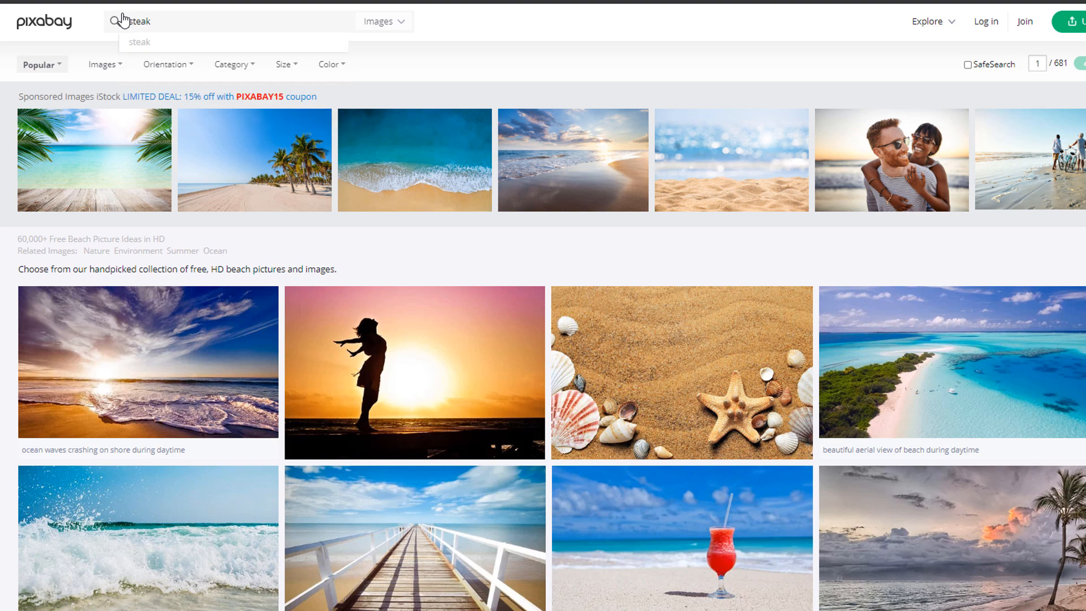
key("Enter")
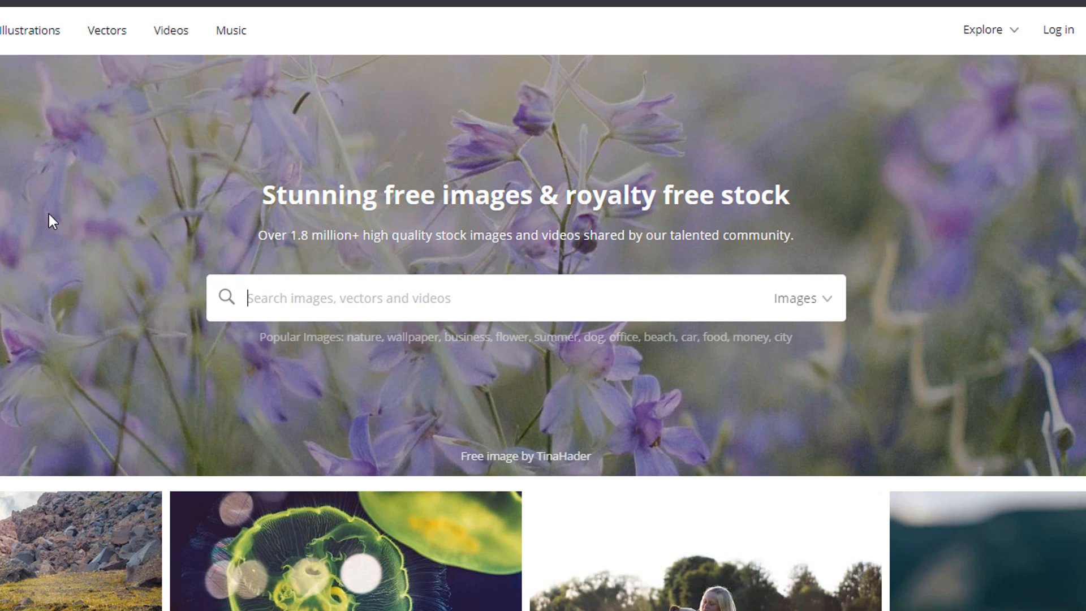
Search Pixabay for 'dog' with the media type set to Videos.
type("dog")
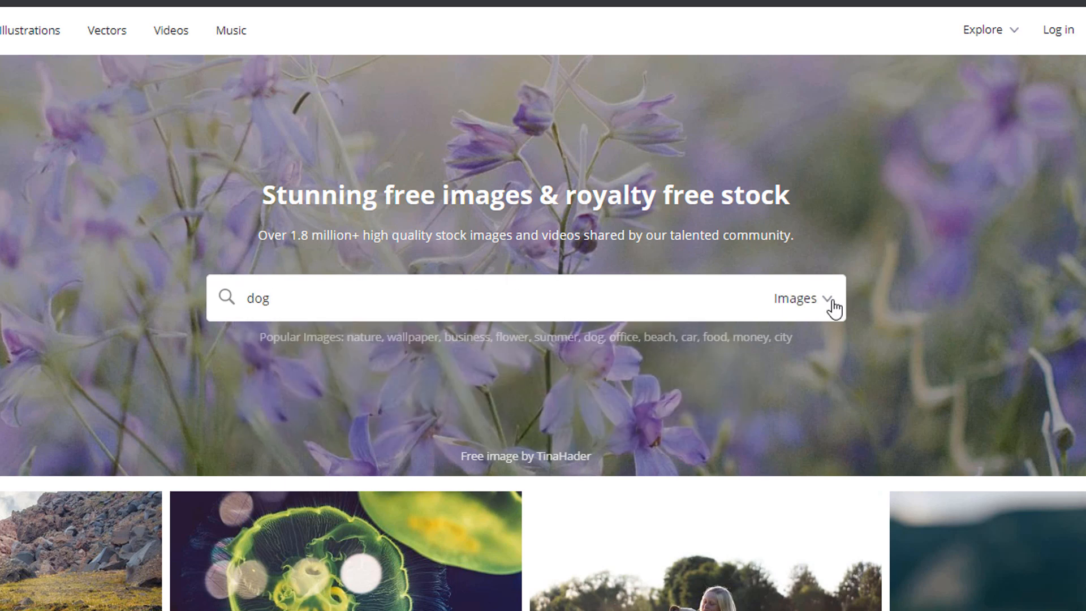
left_click(803, 298)
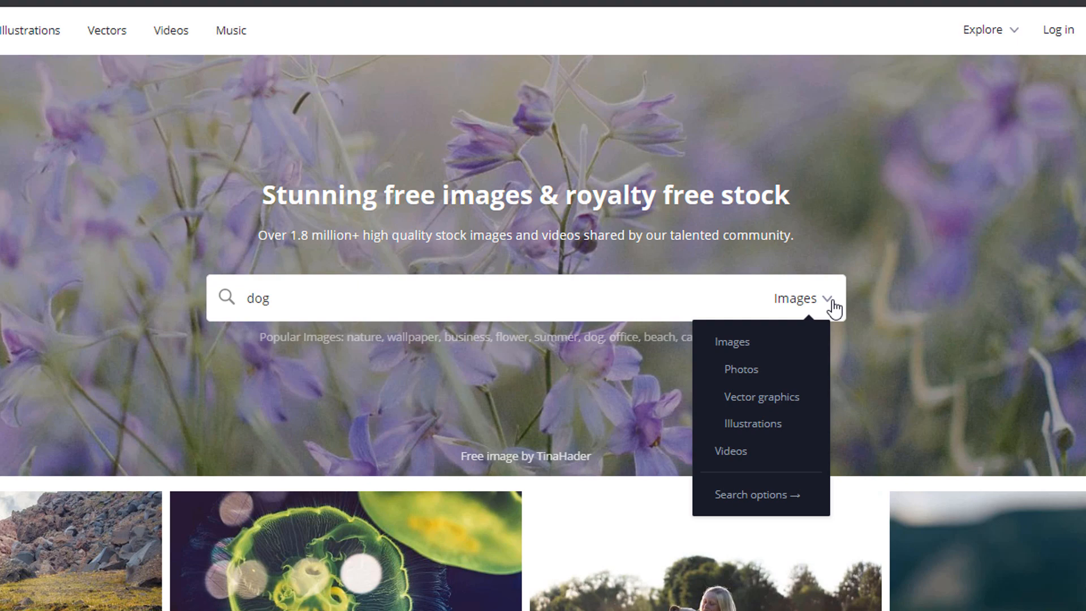
left_click(730, 450)
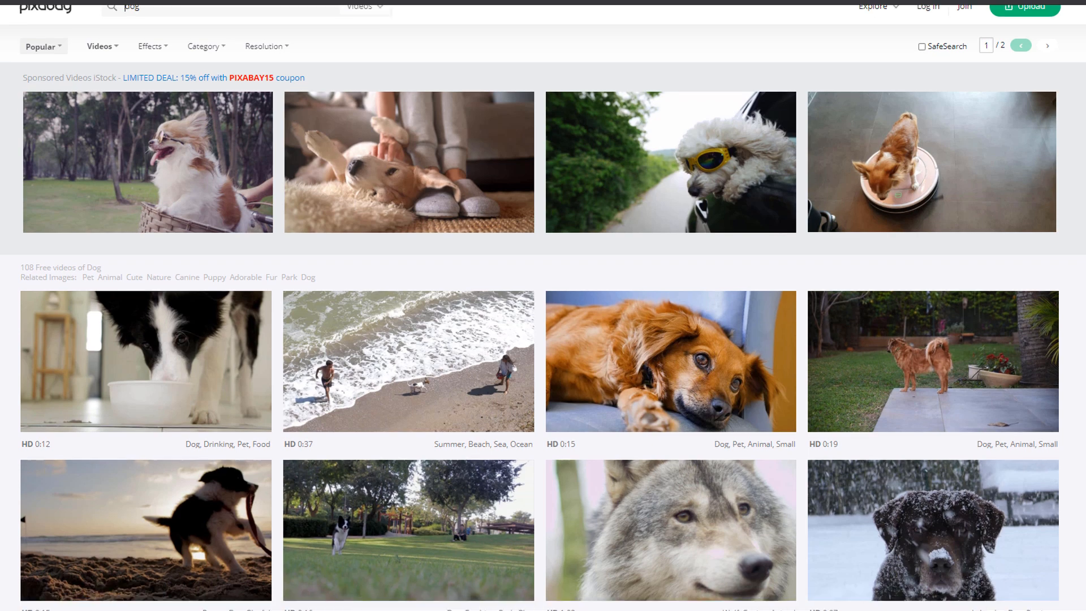
Open the orange dog-on-chair clip and download it at 1920×1080.
scroll("down", 3)
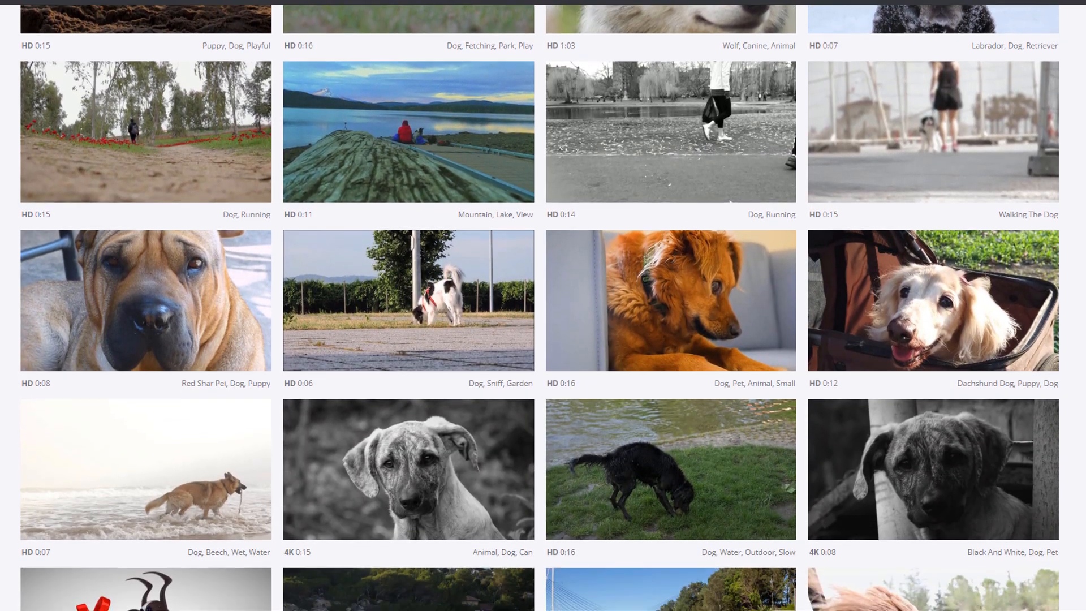
scroll("down", 3)
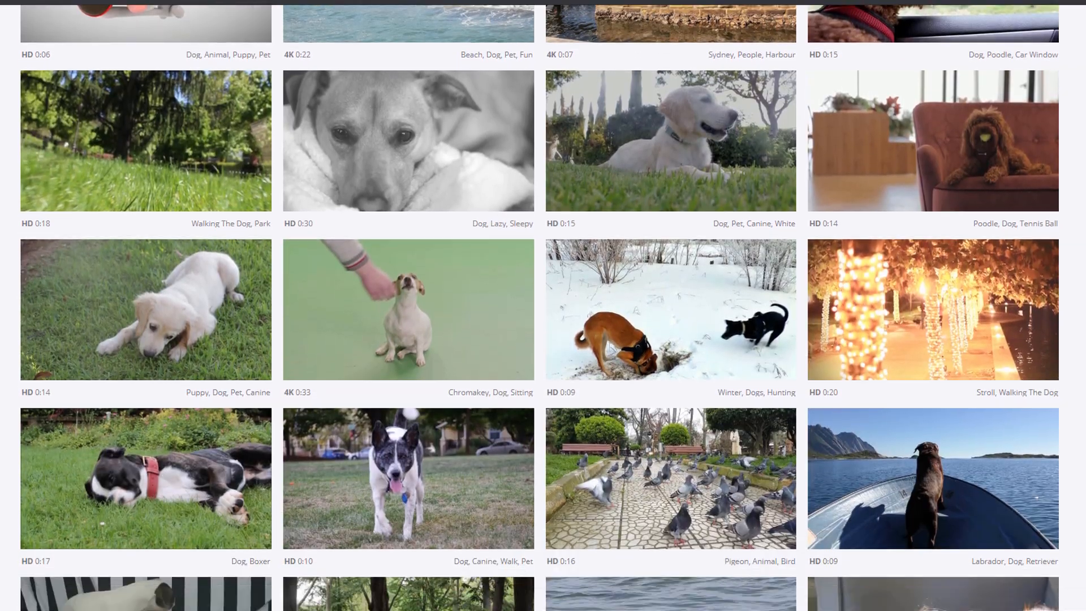
scroll("down", 3)
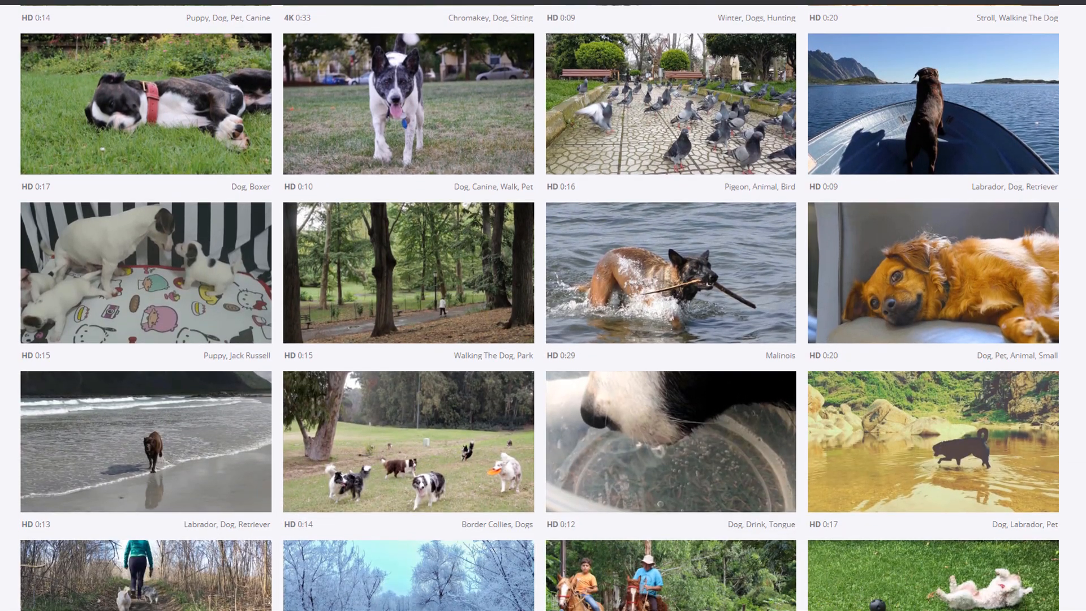
mouse_move(950, 305)
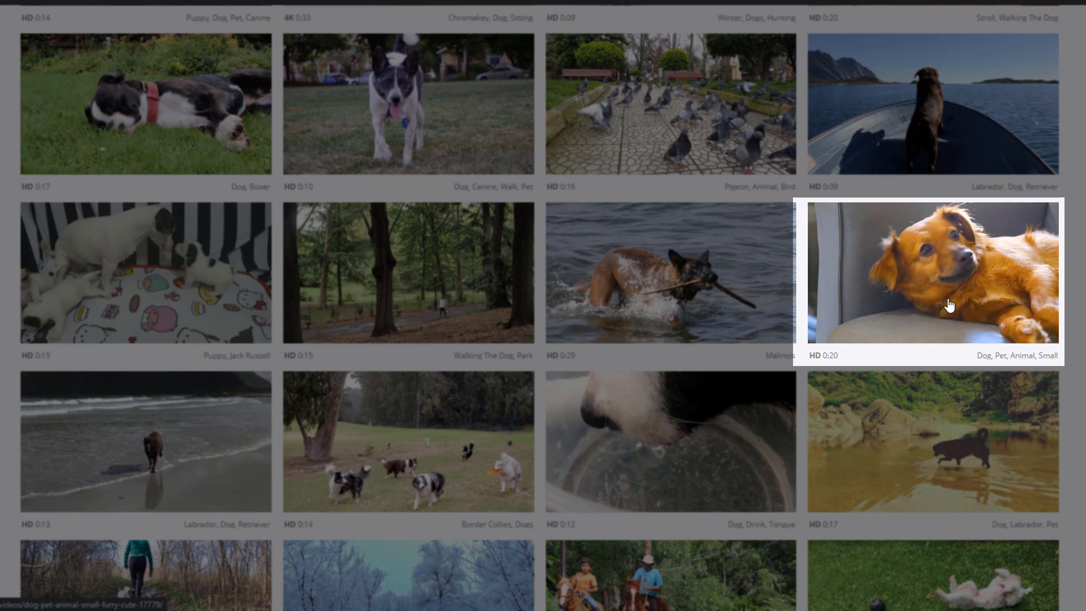
mouse_move(950, 305)
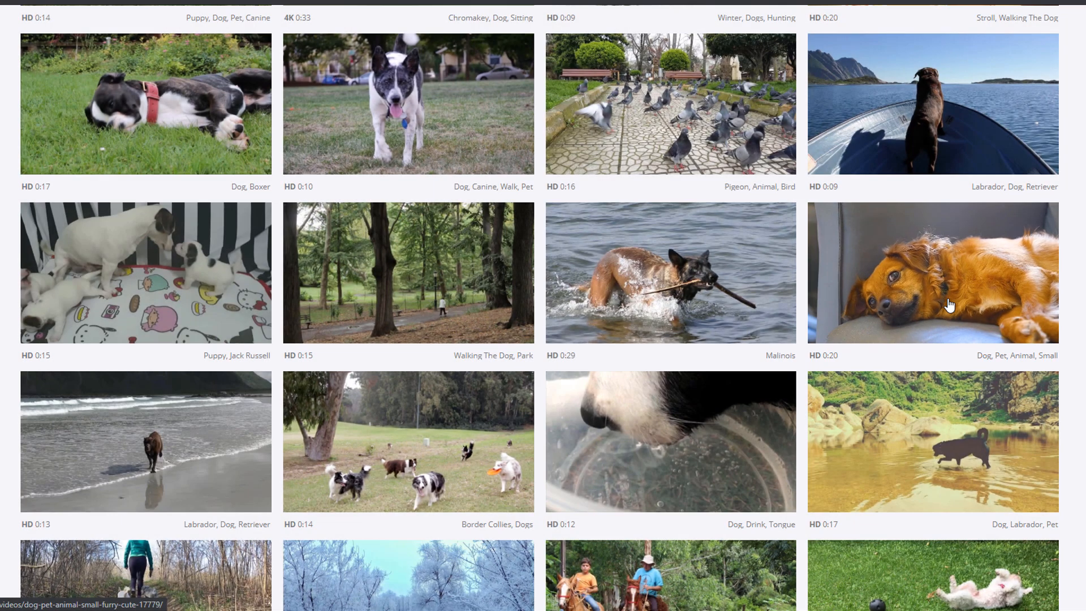
left_click(931, 272)
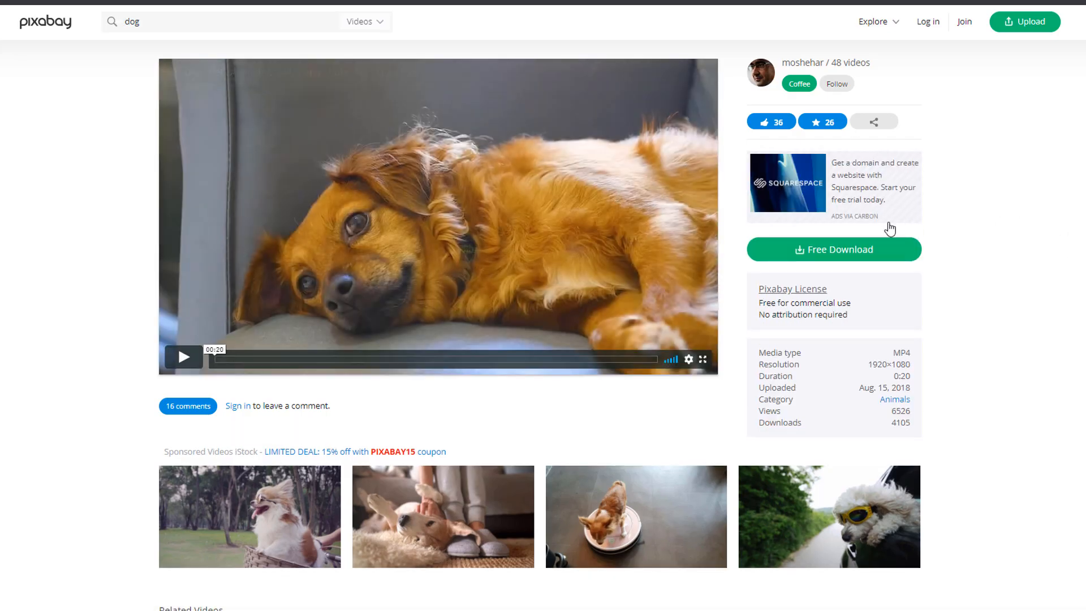
left_click(833, 249)
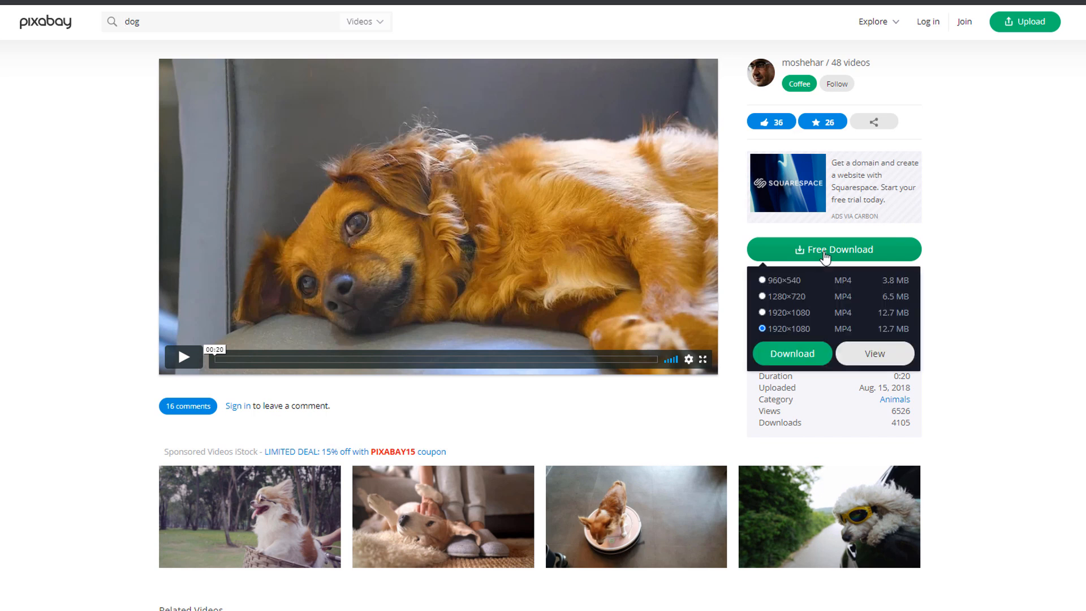
left_click(762, 280)
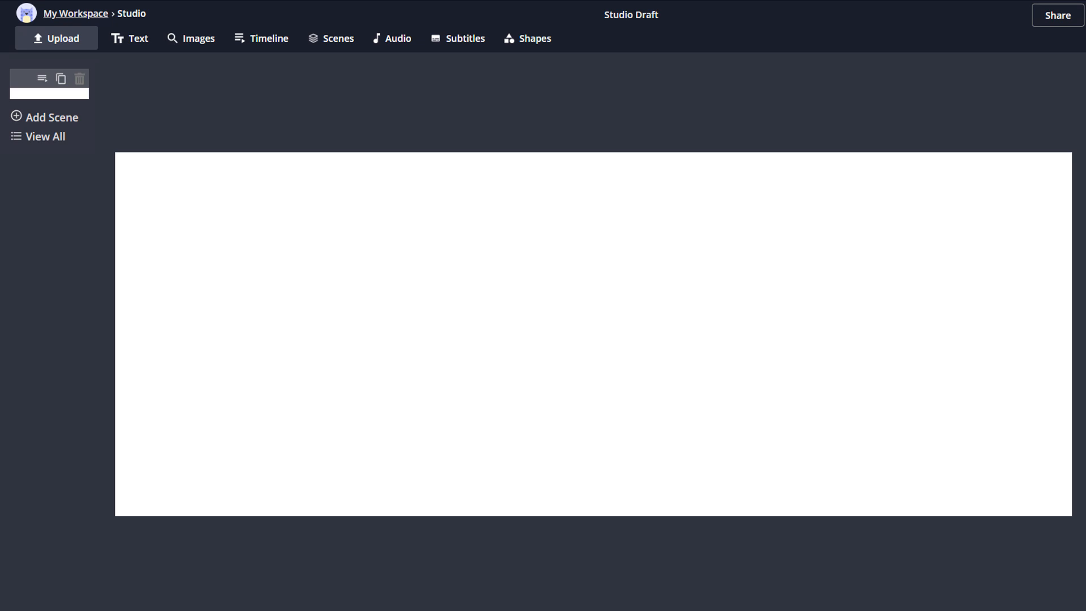
Upload the Dog - 17779 clip from the computer into Kapwing.
left_click(56, 38)
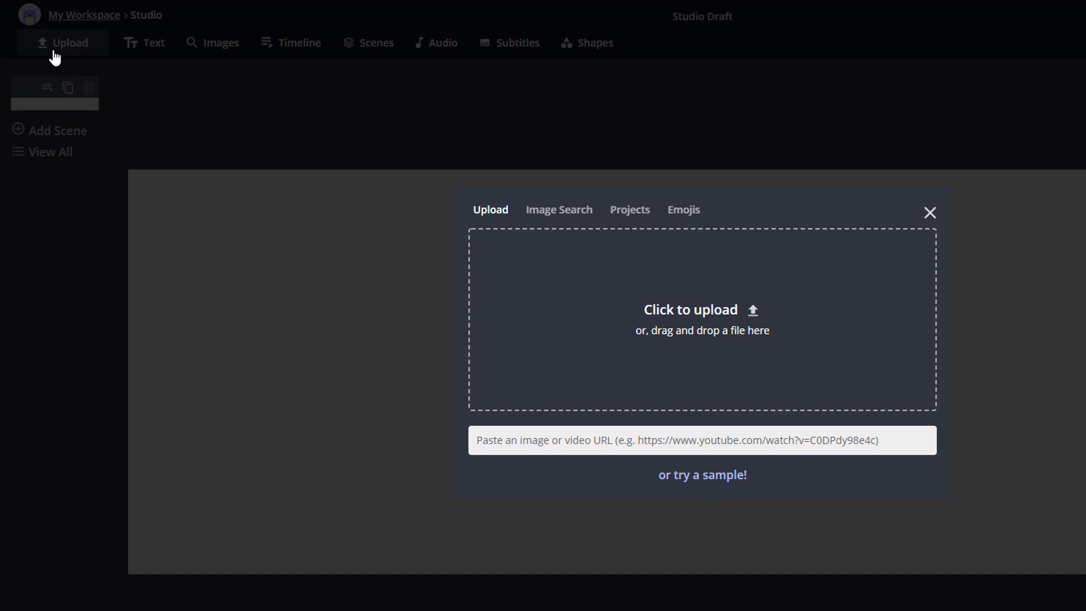
left_click(689, 309)
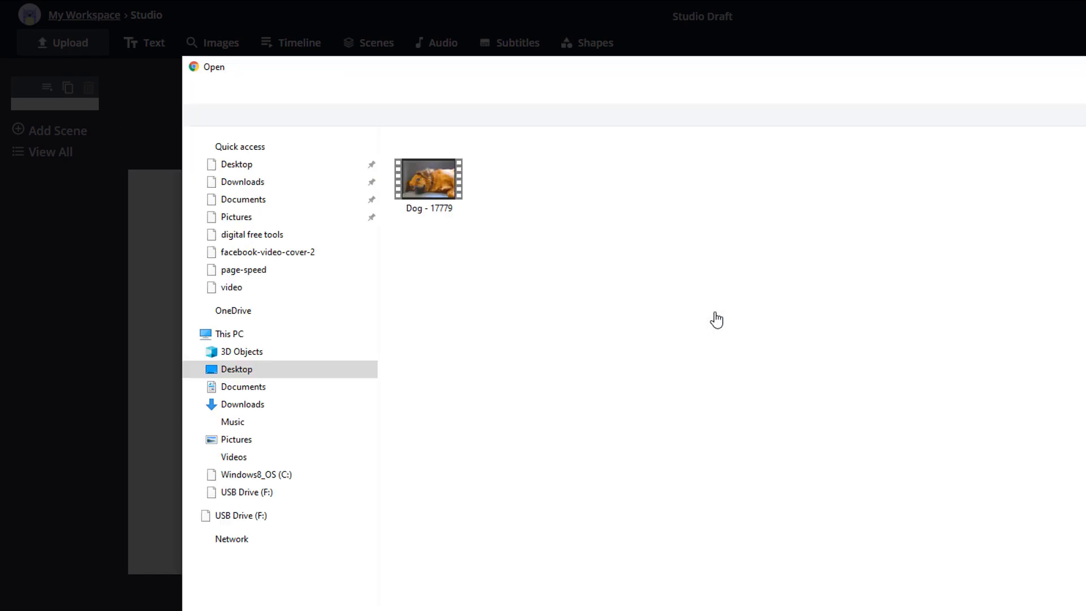
double_click(428, 178)
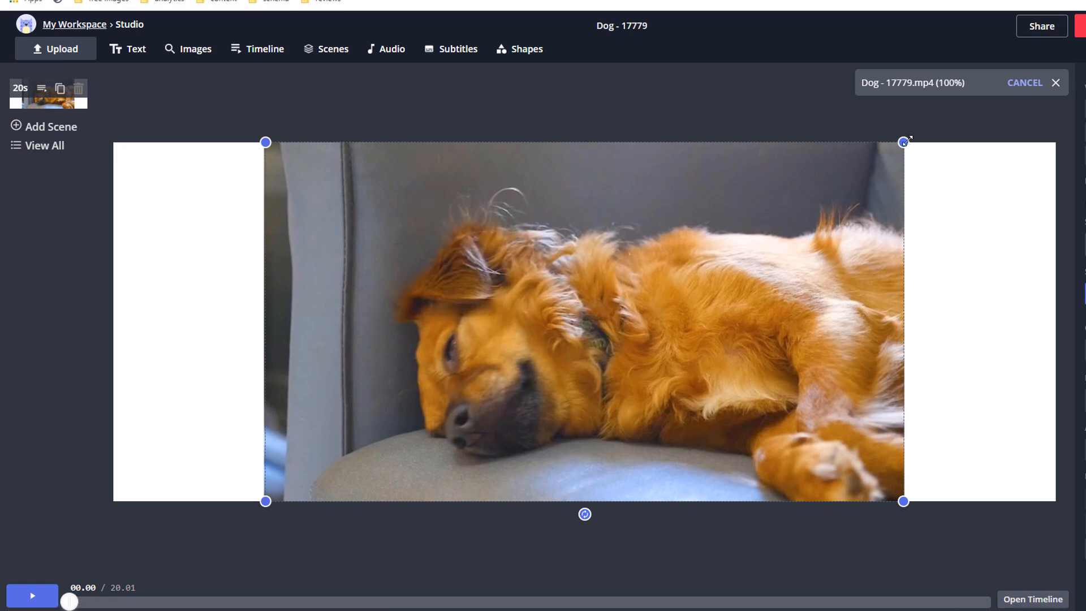
Drag the clip's corner handles until the video covers the whole canvas.
left_click_drag(904, 142, 1049, 142)
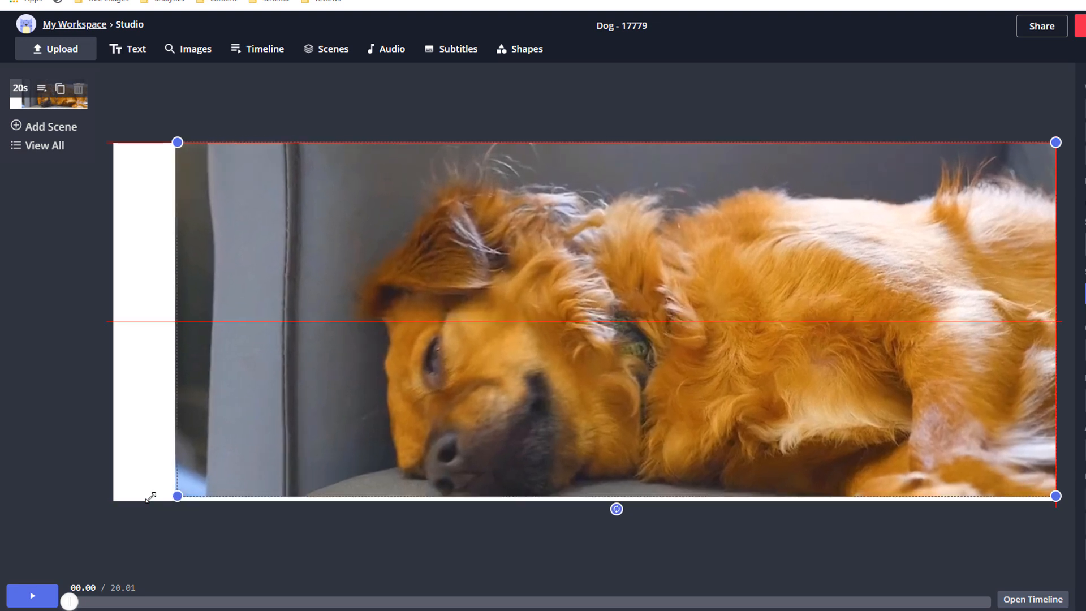
left_click_drag(177, 496, 118, 500)
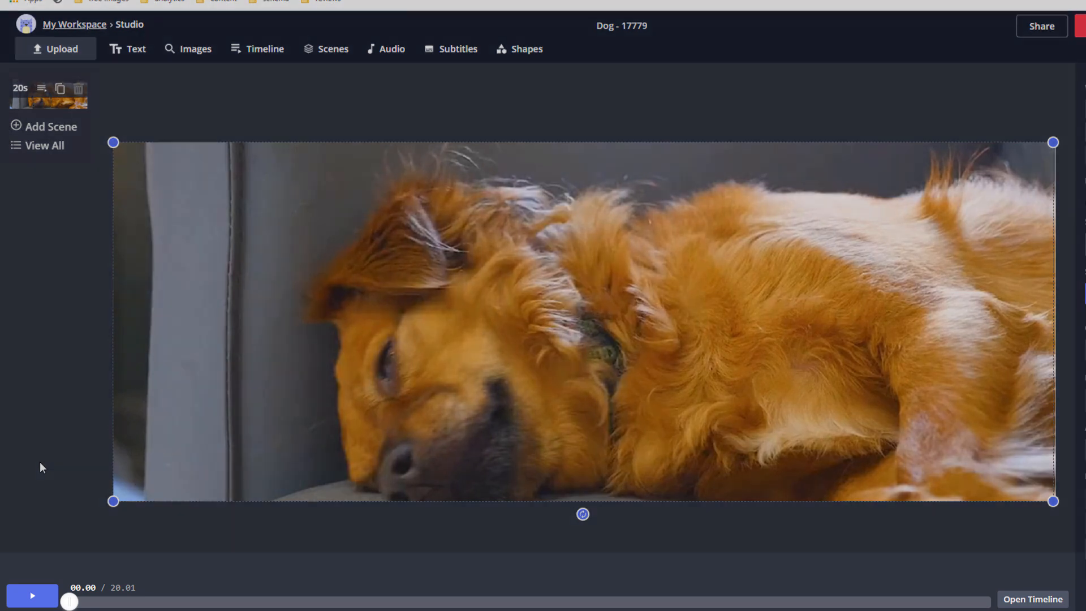
left_click(32, 595)
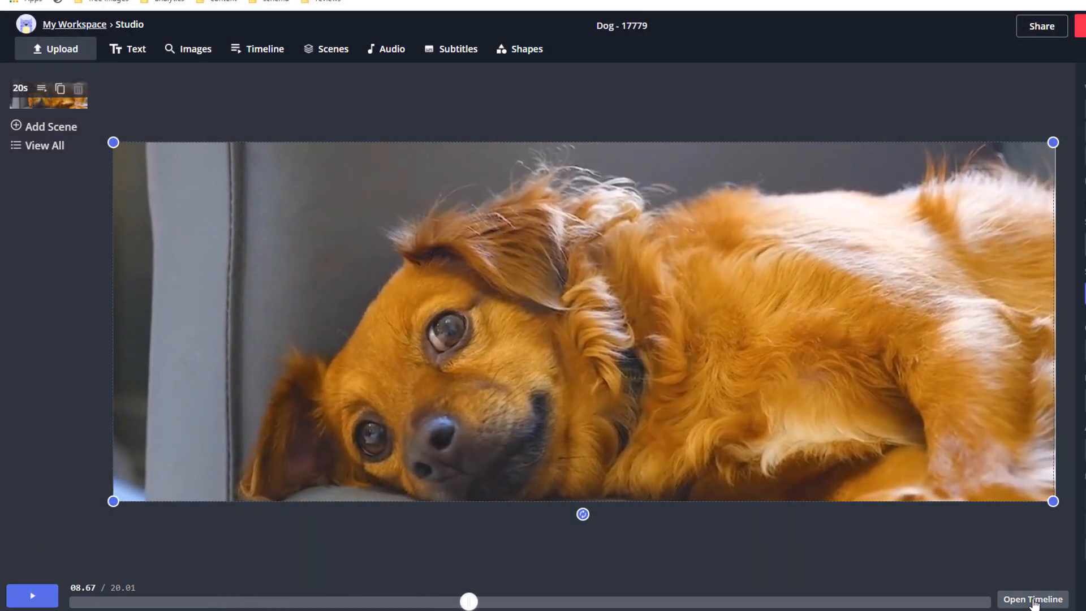
In the timeline, drag the dog video layer to start at 00:01.80.
left_click(1032, 599)
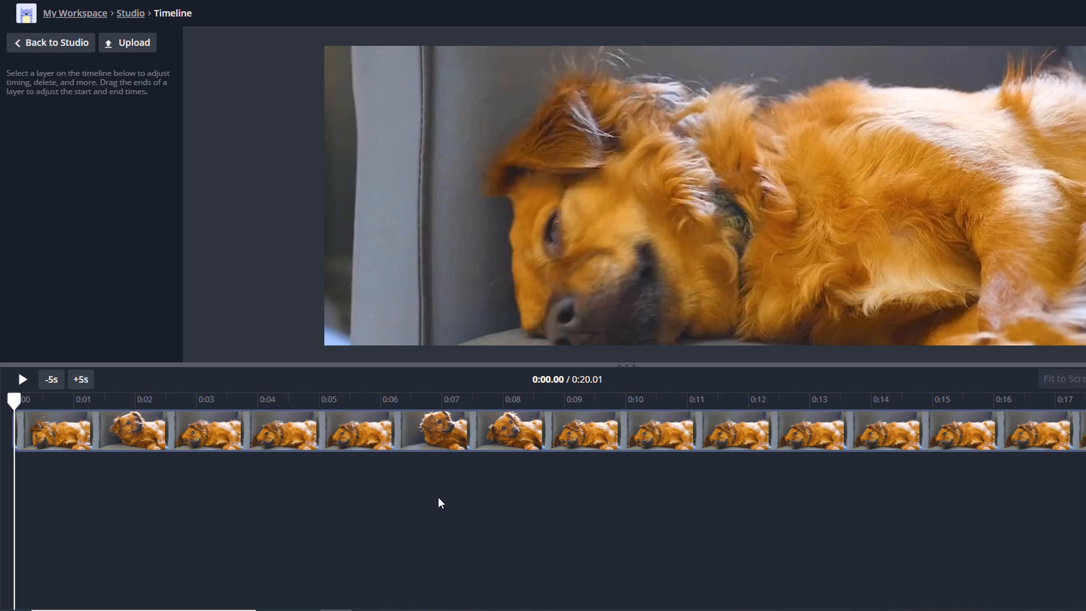
left_click(440, 429)
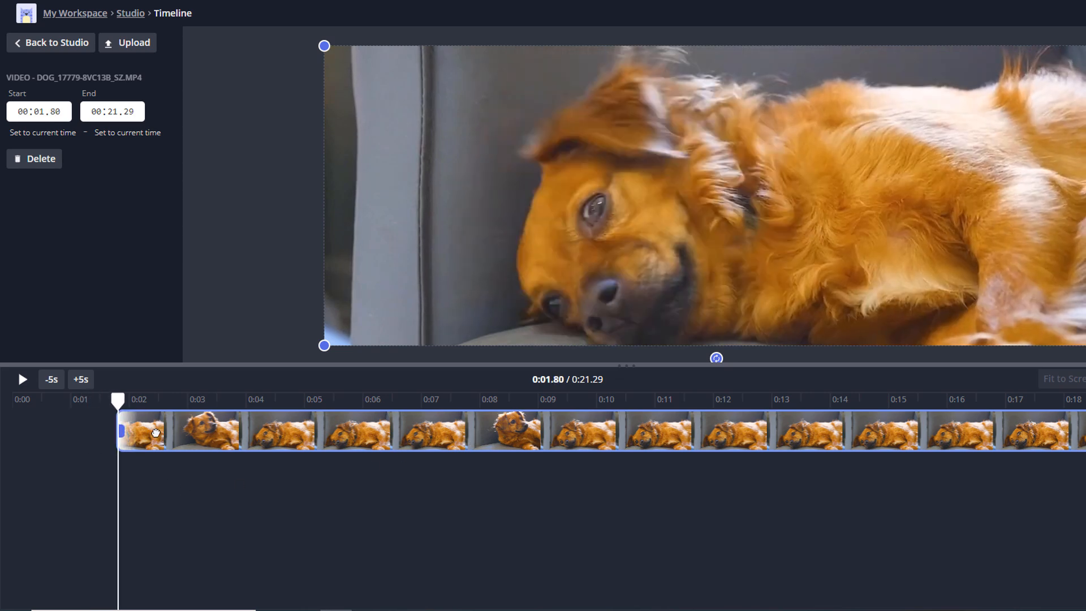
left_click_drag(118, 400, 89, 401)
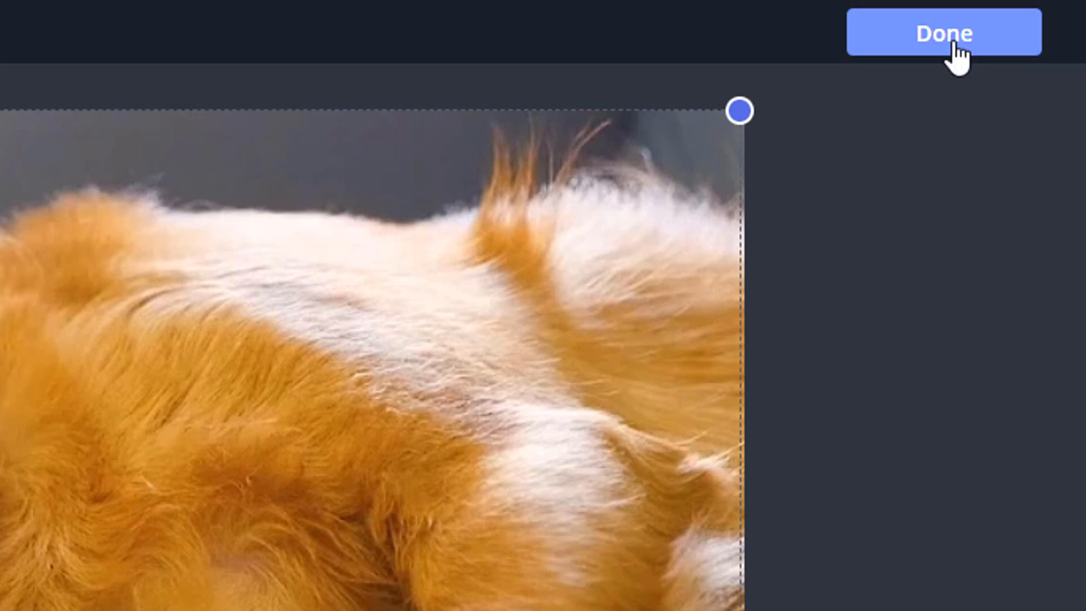
left_click(943, 33)
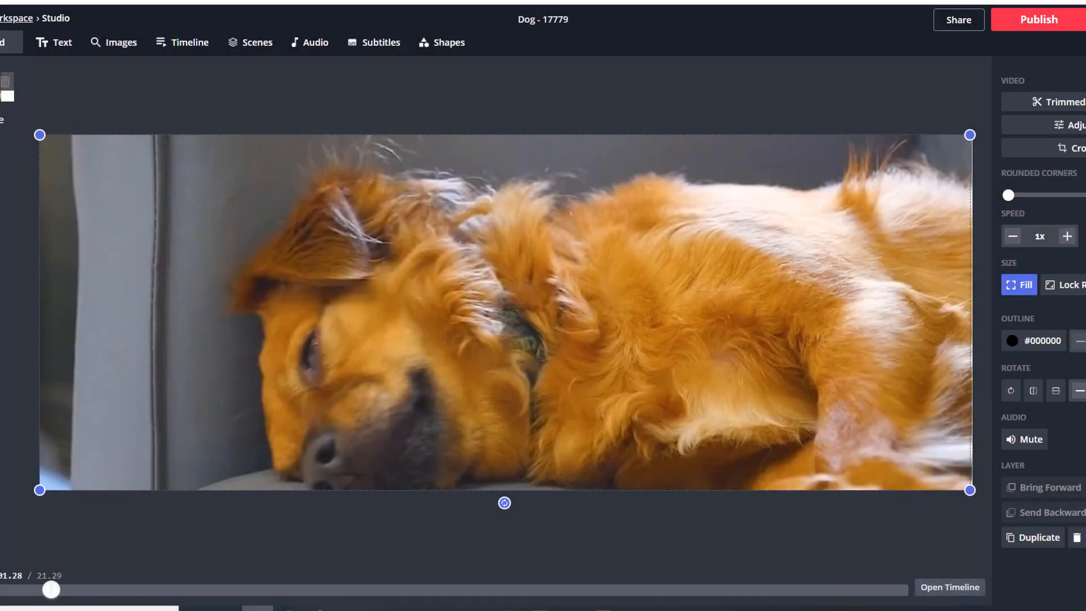
mouse_move(746, 552)
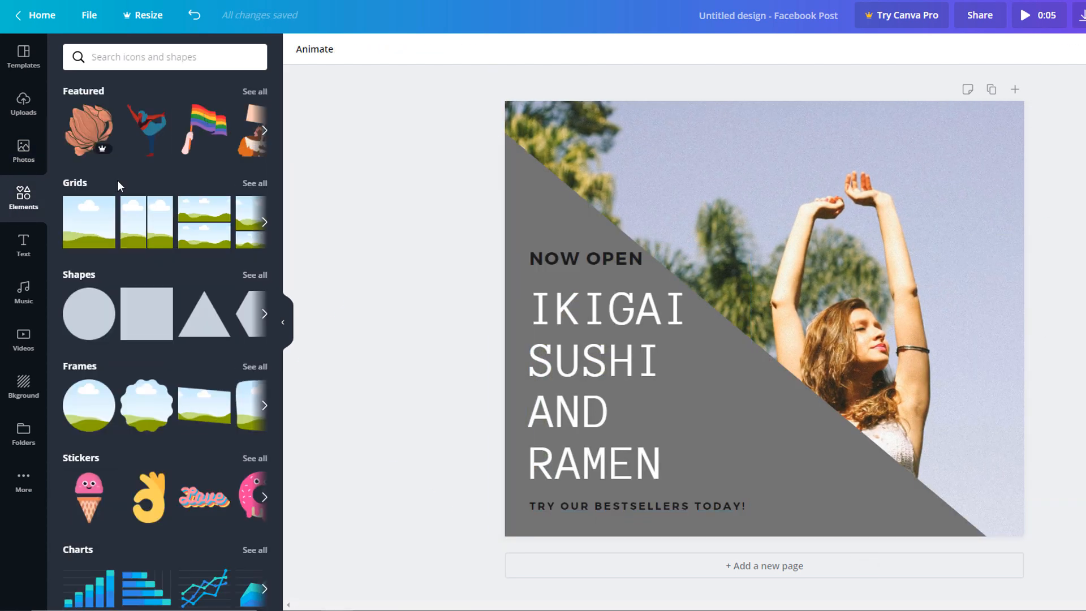
Leave the sushi-and-ramen Facebook post design via Home.
left_click(203, 132)
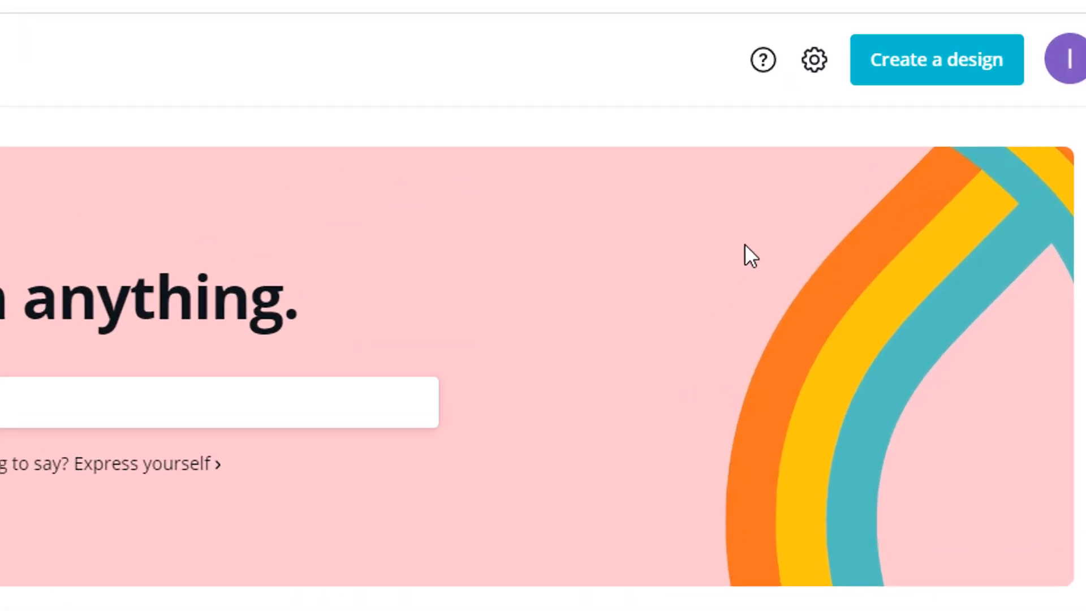
Create a Logo design and search its templates for 'dog walking'.
left_click(937, 59)
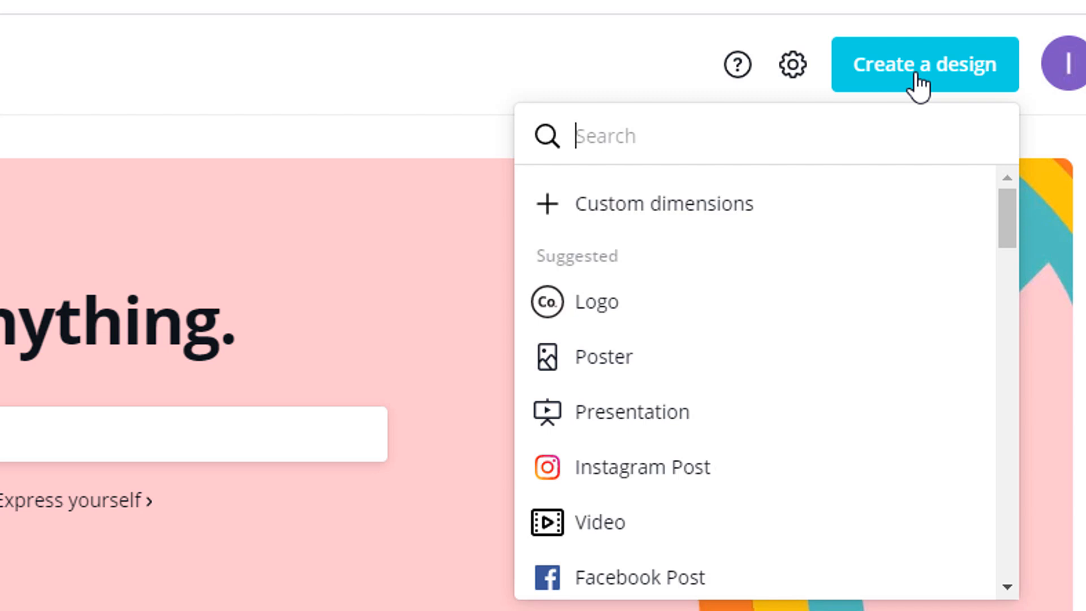
left_click(594, 302)
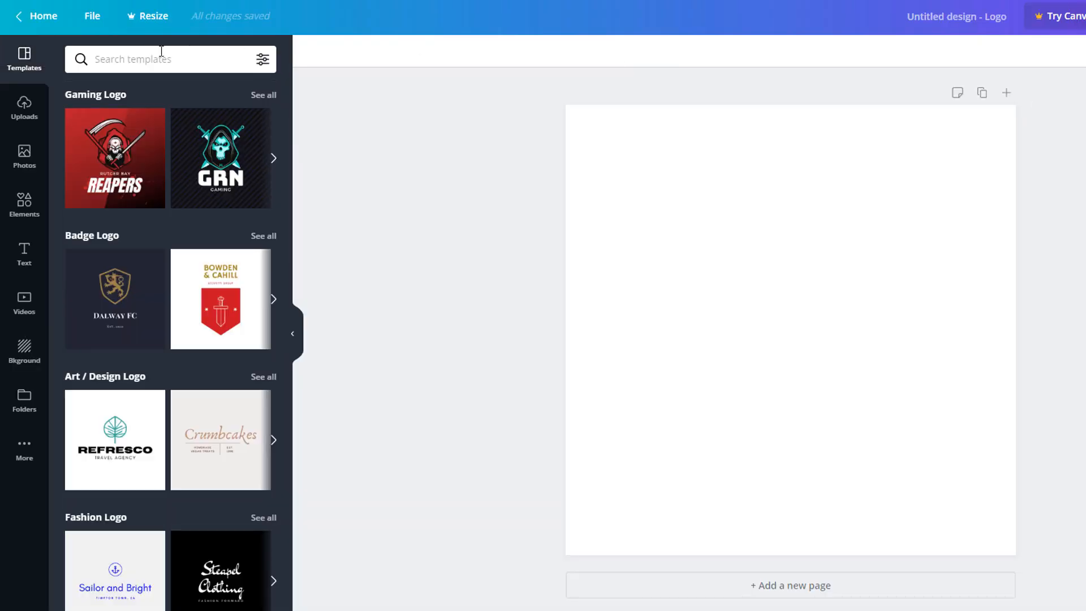
type("dog walking")
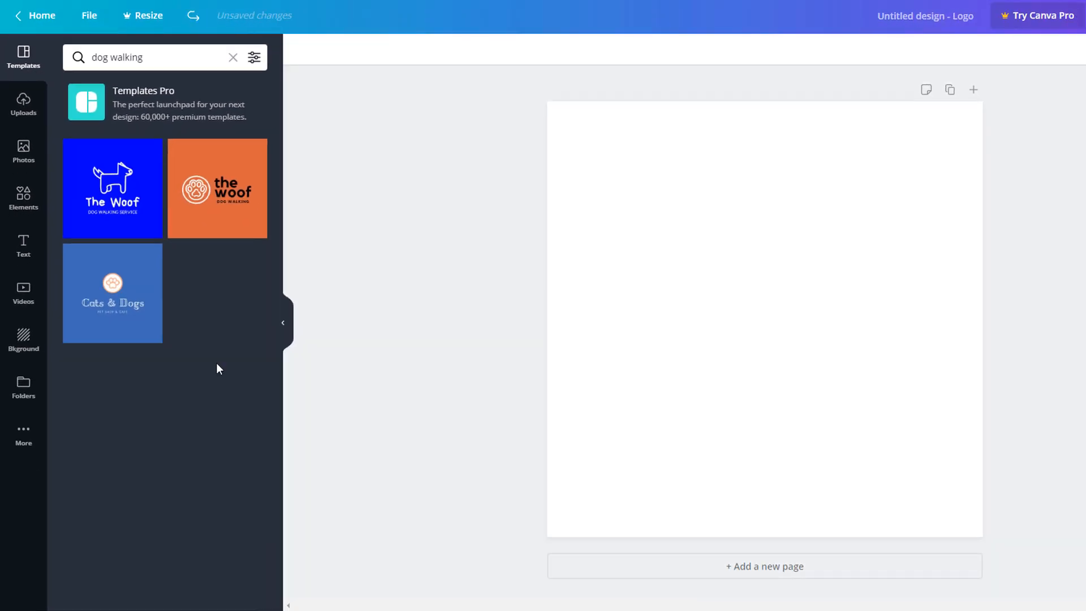
Add the orange 'the woof' logo template and change its tagline to DOG WALKING SERVICE.
left_click(217, 188)
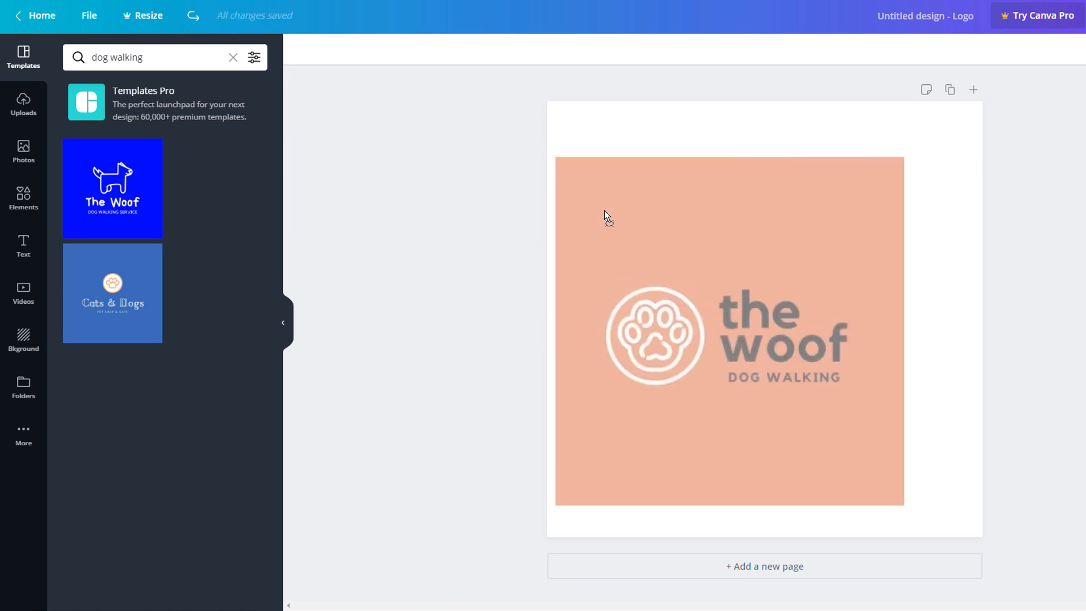
left_click(217, 189)
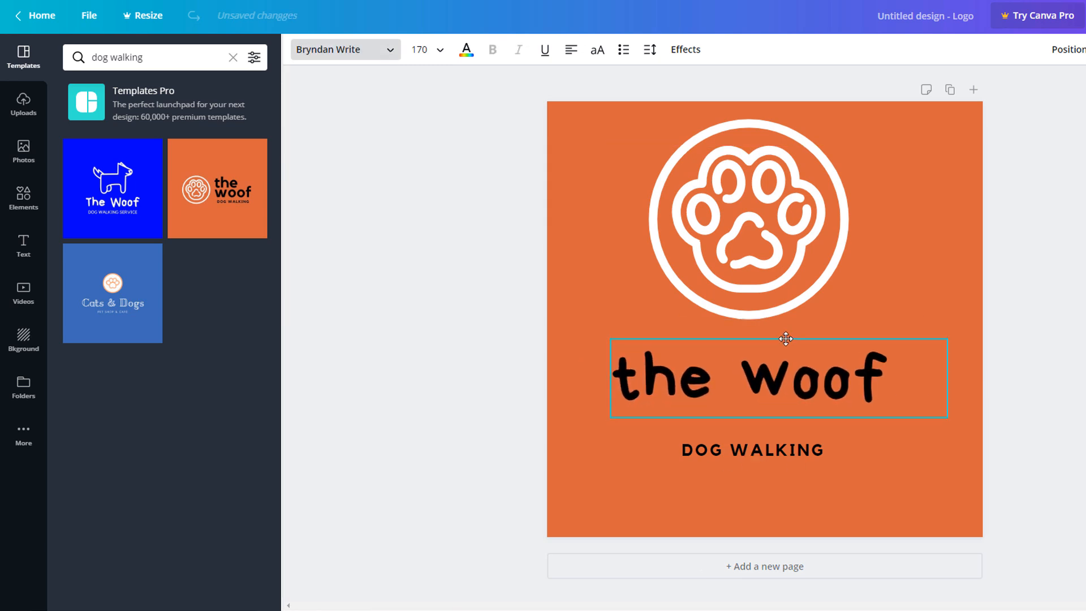
left_click(753, 450)
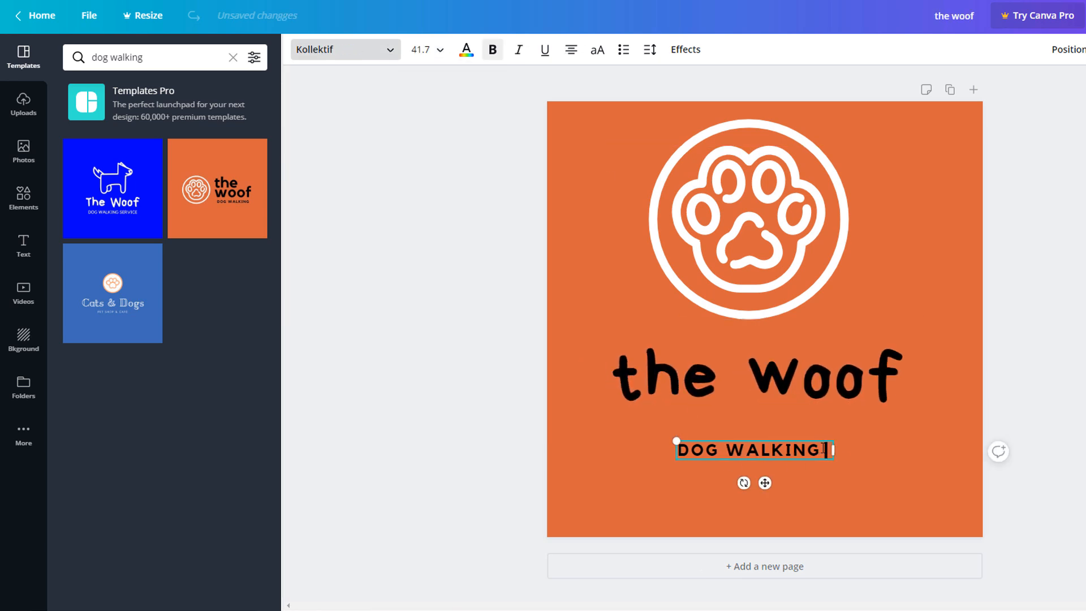
type("SERVICE")
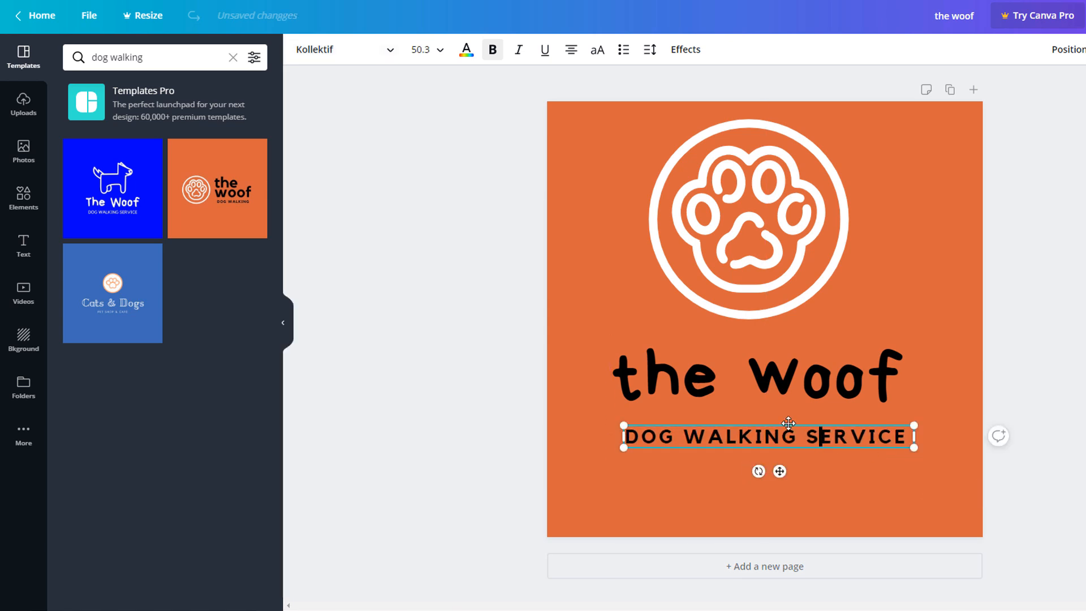
Make the logo background #FB8C00 orange and download the logo as a PNG.
type("#FB8C00")
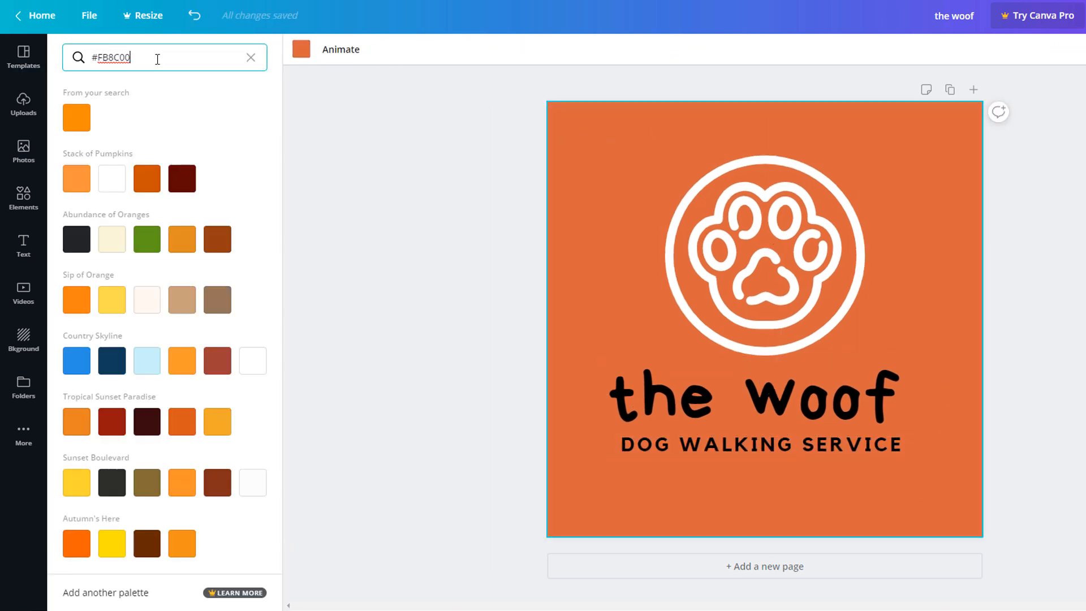
left_click(77, 118)
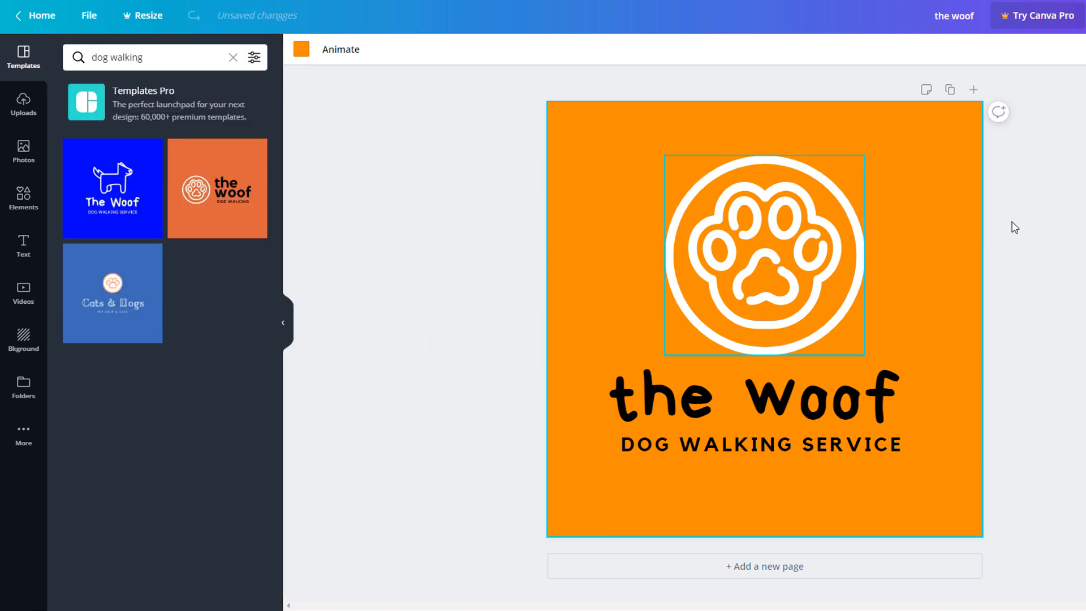
left_click(1016, 16)
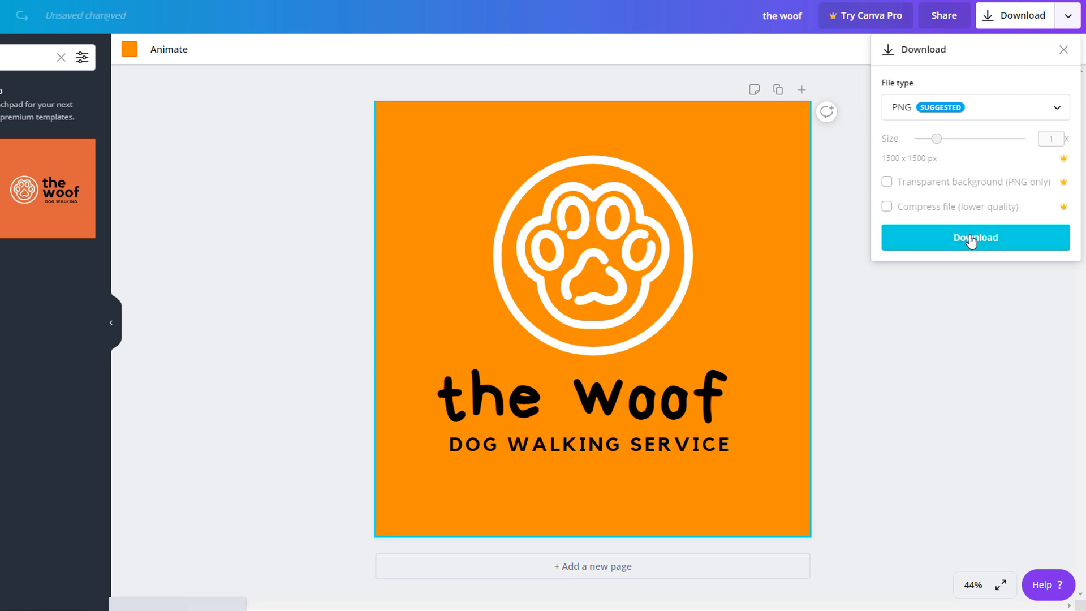
left_click(975, 238)
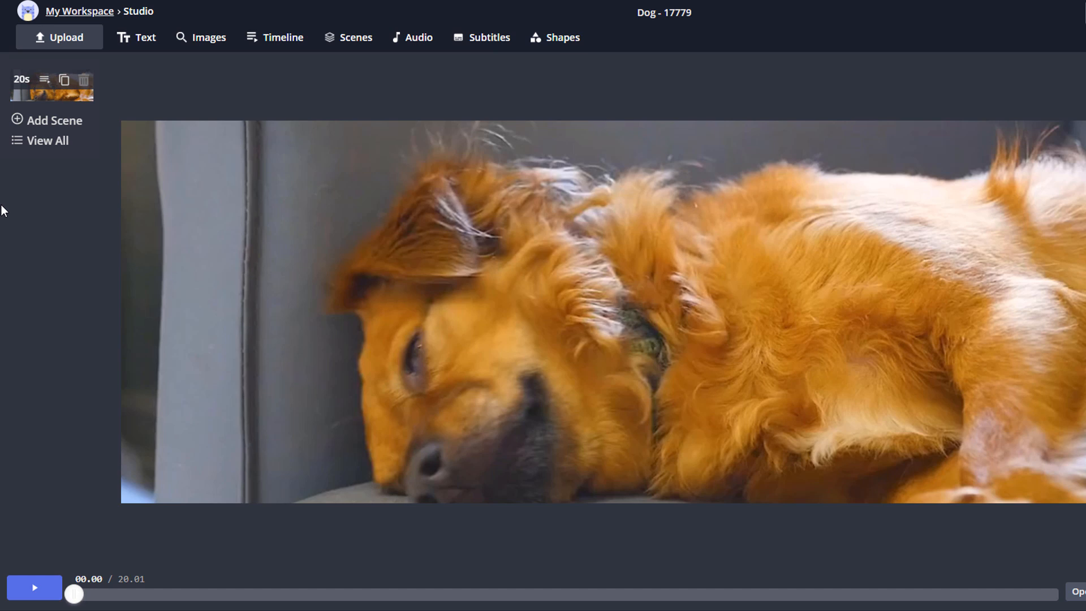
Upload the logo PNG and move the dog video to fill the canvas's left half.
left_click(59, 37)
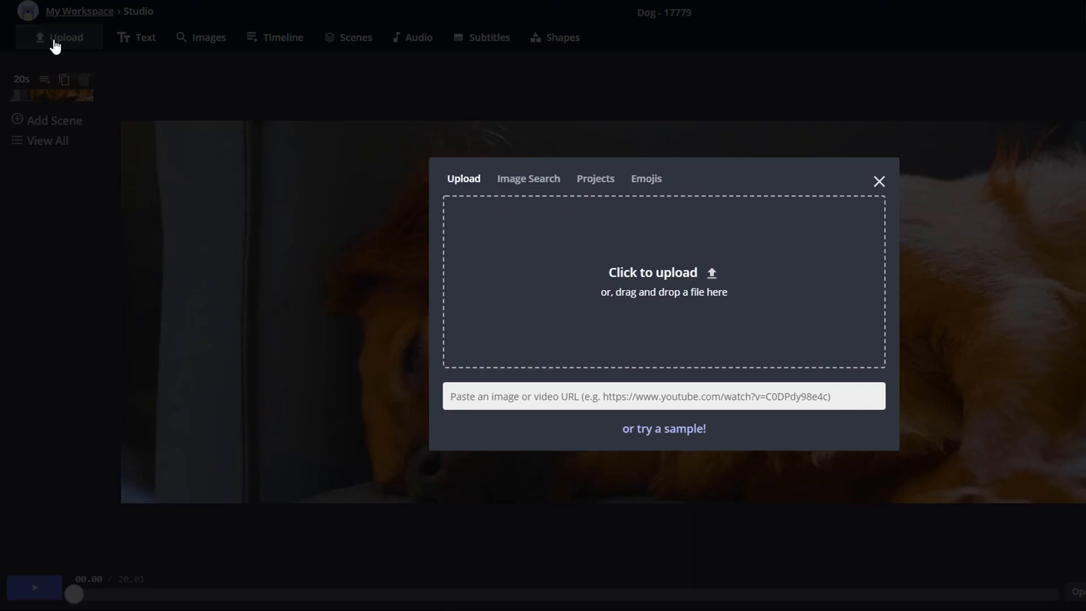
left_click(651, 272)
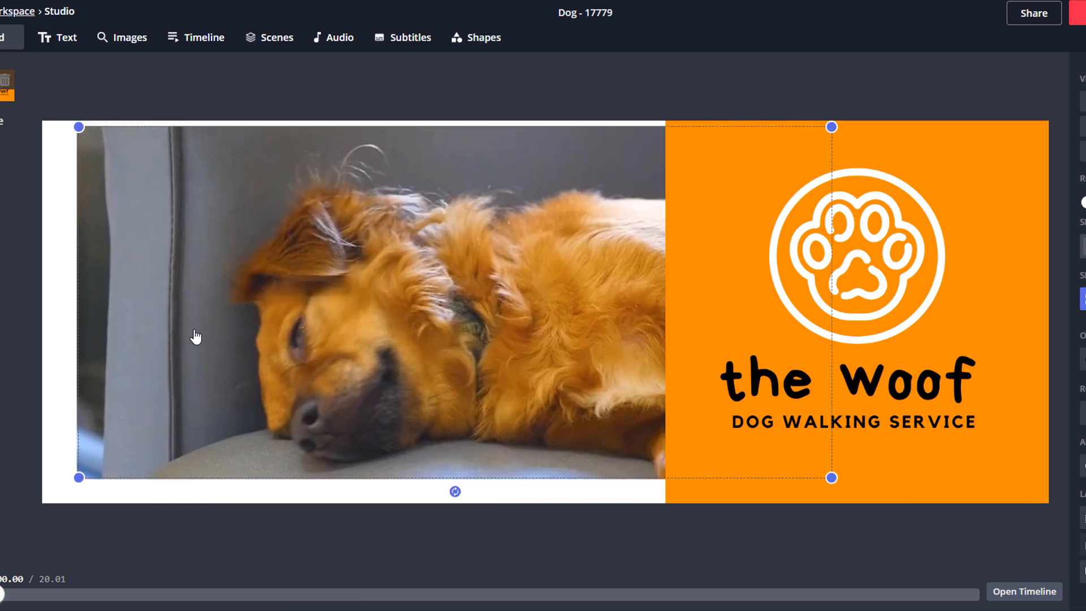
left_click_drag(831, 477, 583, 404)
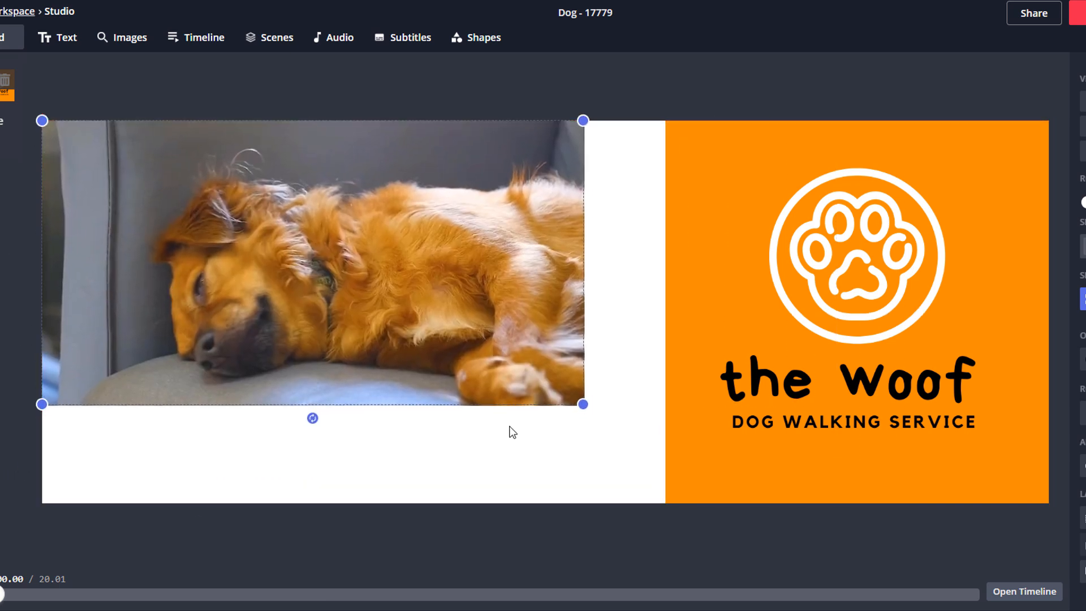
left_click_drag(583, 404, 665, 504)
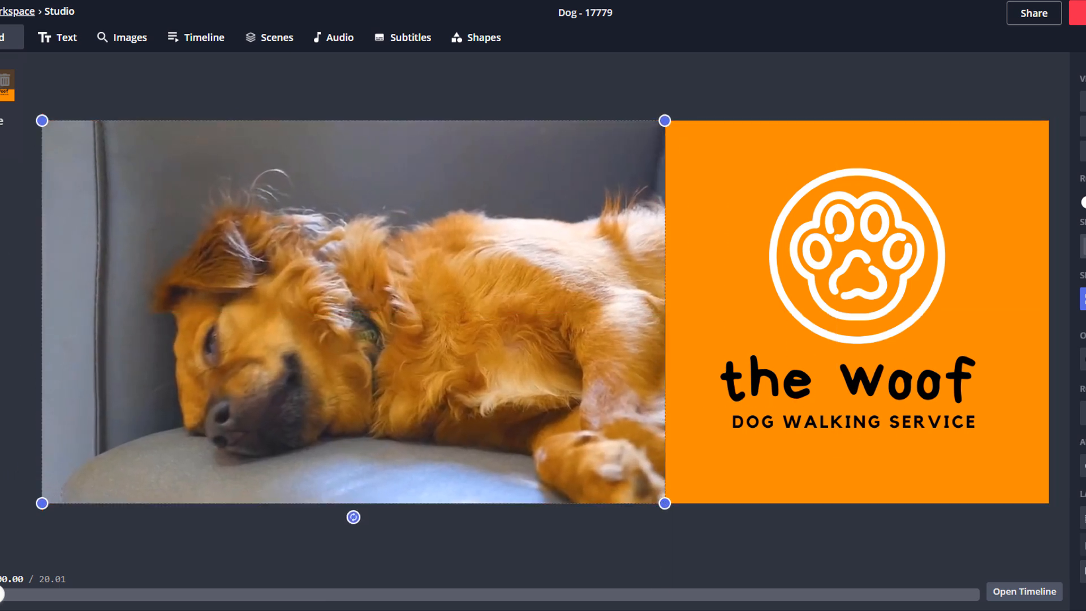
left_click(630, 575)
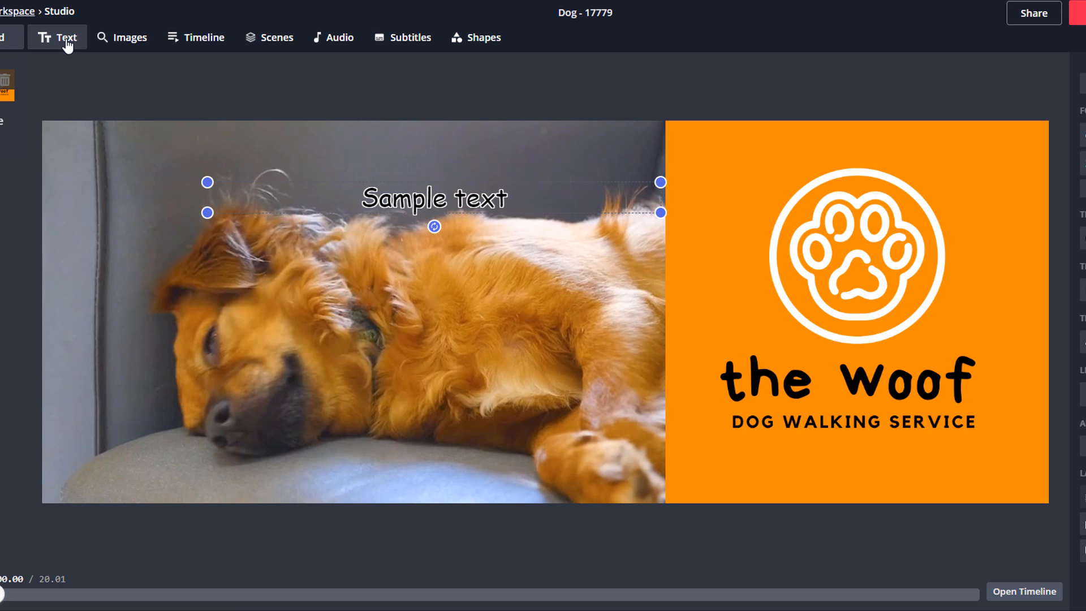
mouse_move(216, 120)
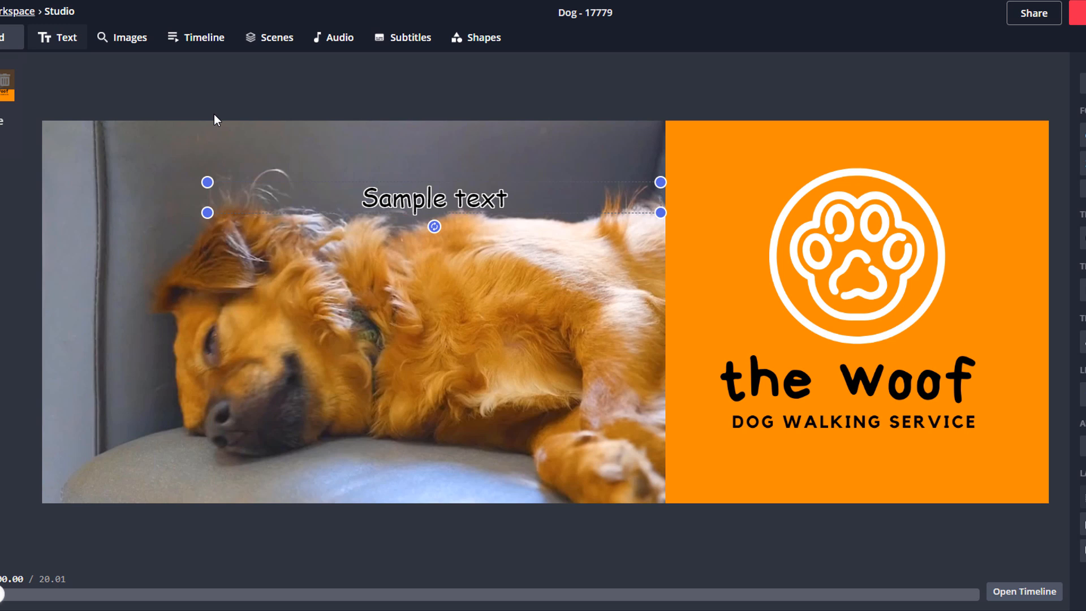
mouse_move(403, 222)
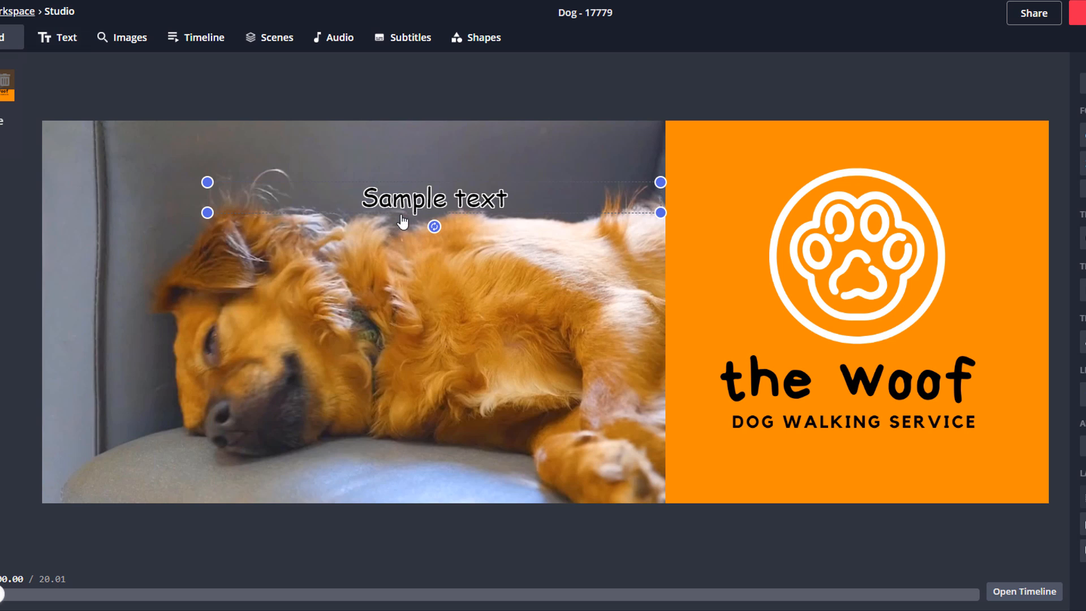
Caption the dog video 'He's back!' at size 36, with a dark outline and no background.
type("He's back")
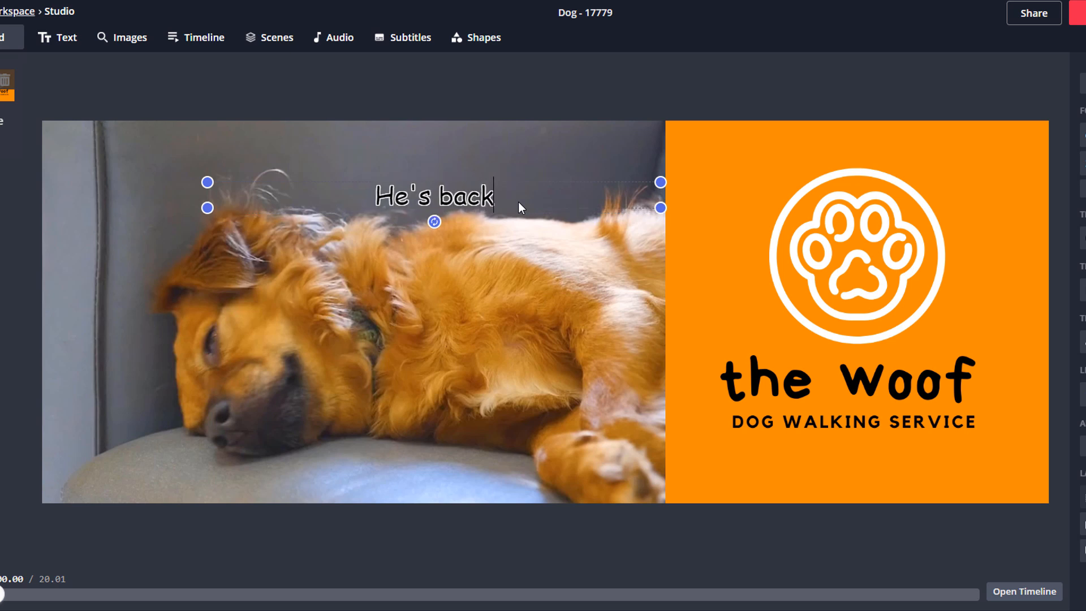
type("!")
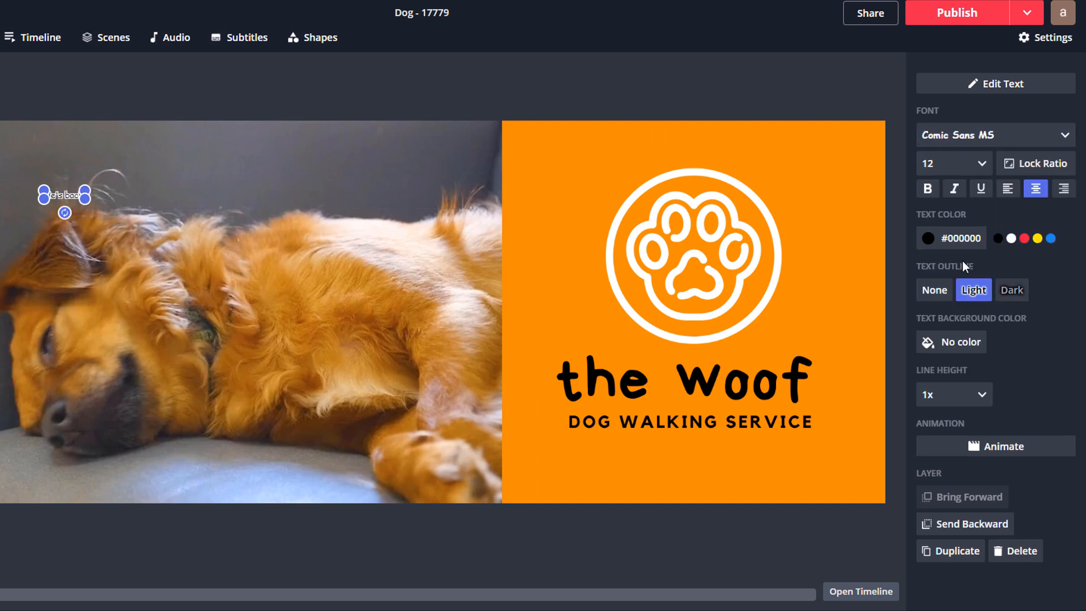
type("36")
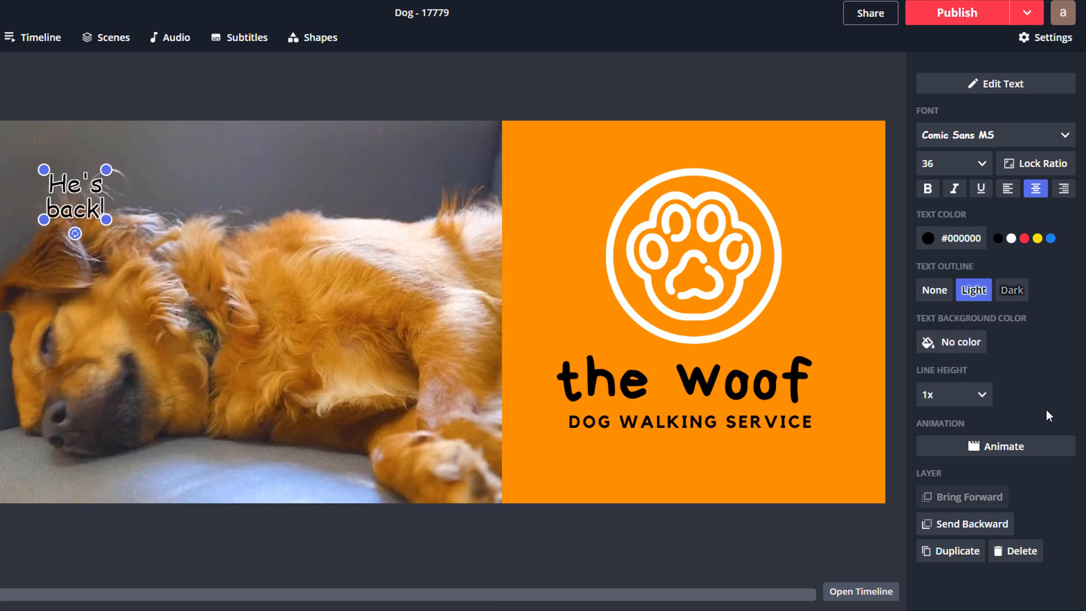
left_click(1012, 290)
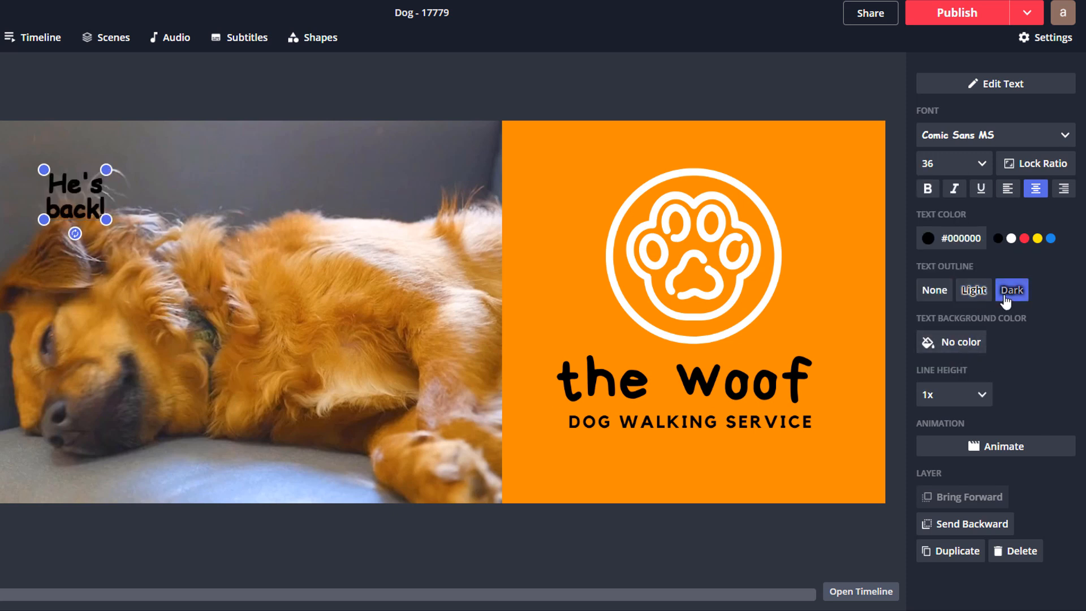
left_click(929, 342)
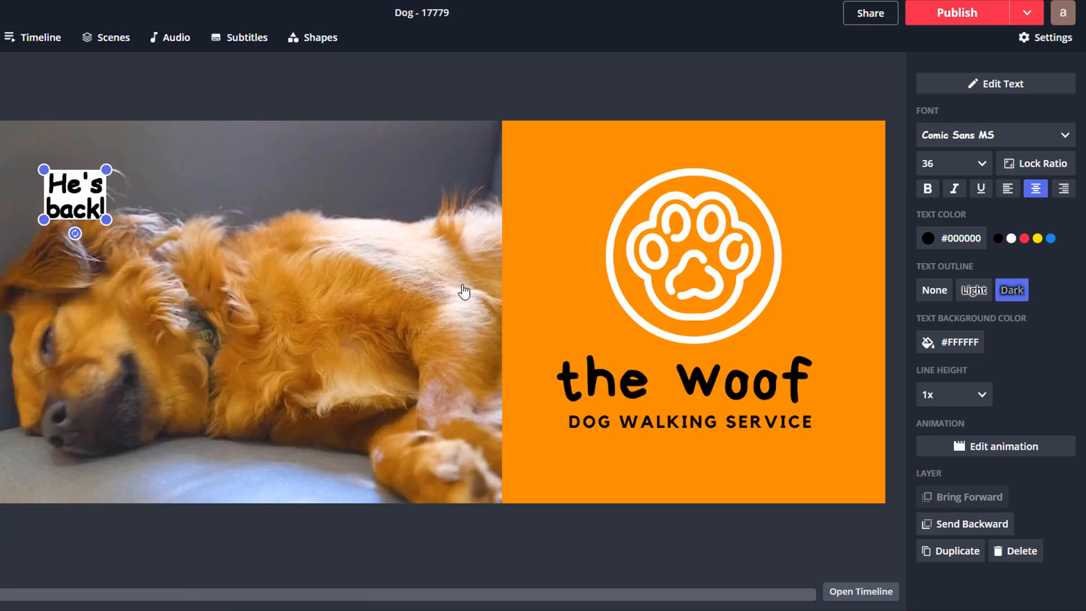
left_click(926, 342)
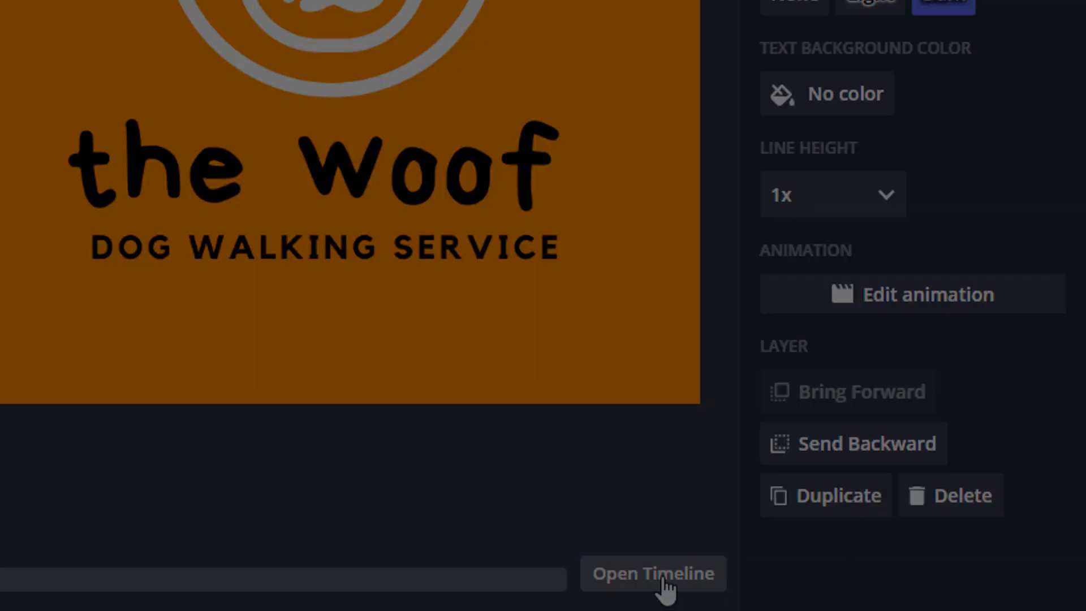
left_click(652, 573)
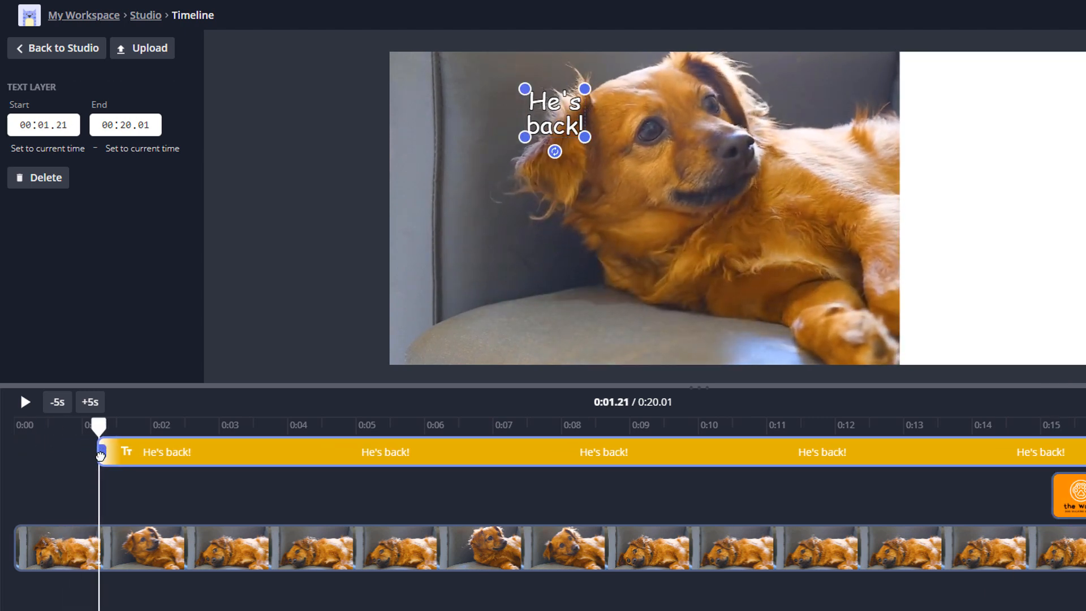
Move the playhead back near the start and return from the timeline to the studio.
left_click_drag(99, 425, 86, 425)
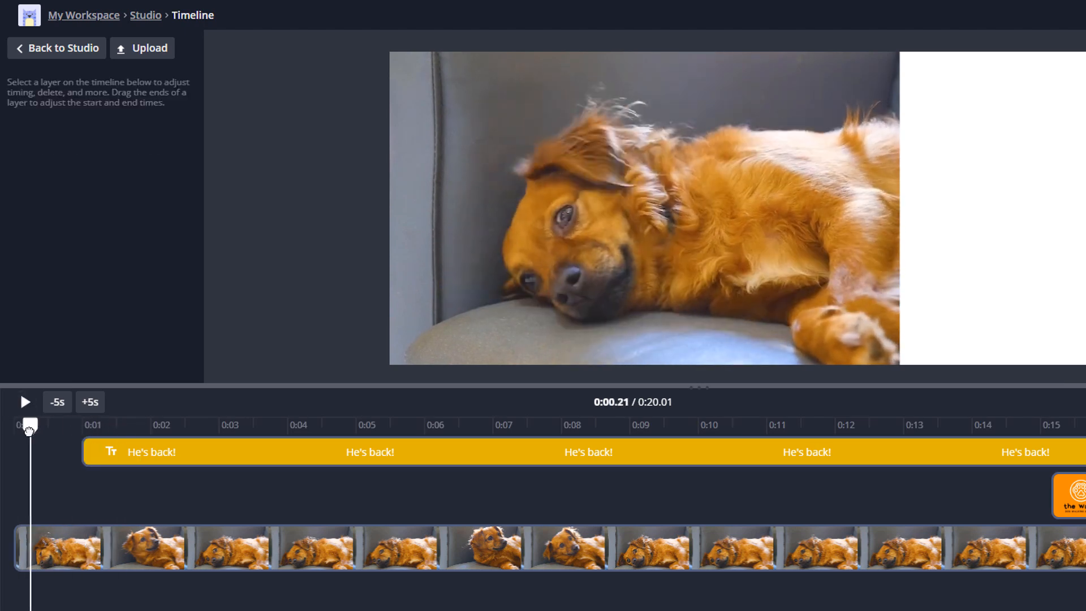
left_click(25, 402)
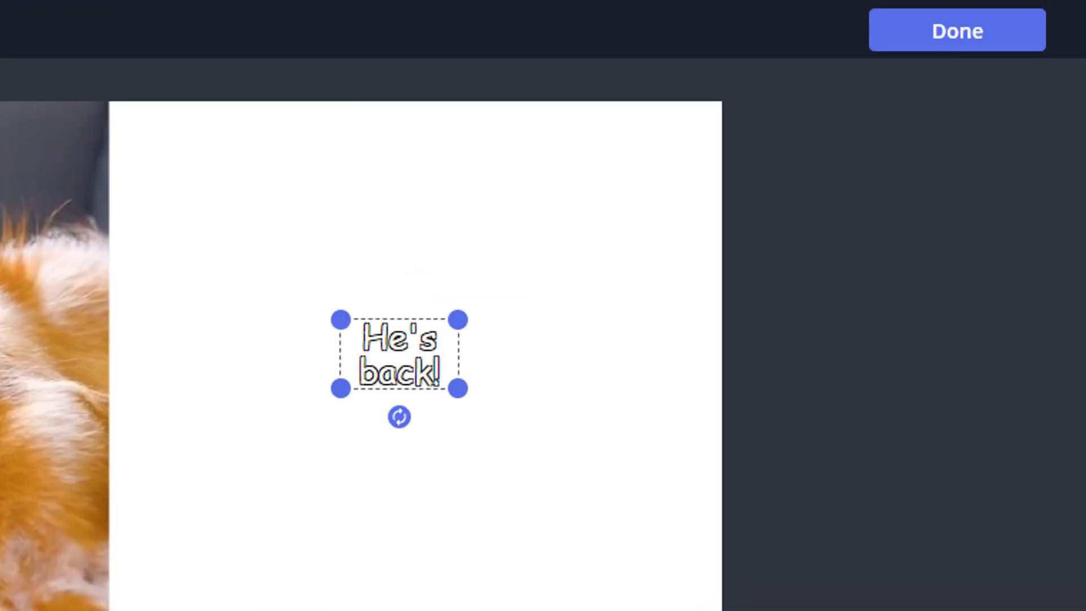
Enlarge and reposition the 'He's back!' caption, and set the panel background to orange #FB8C00.
left_click(956, 31)
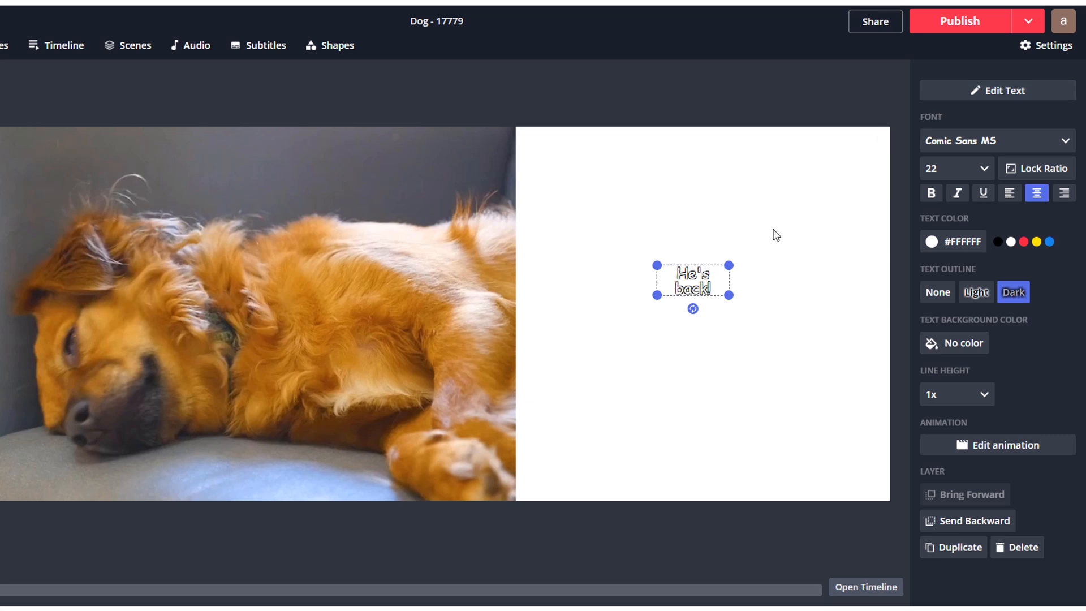
left_click(963, 168)
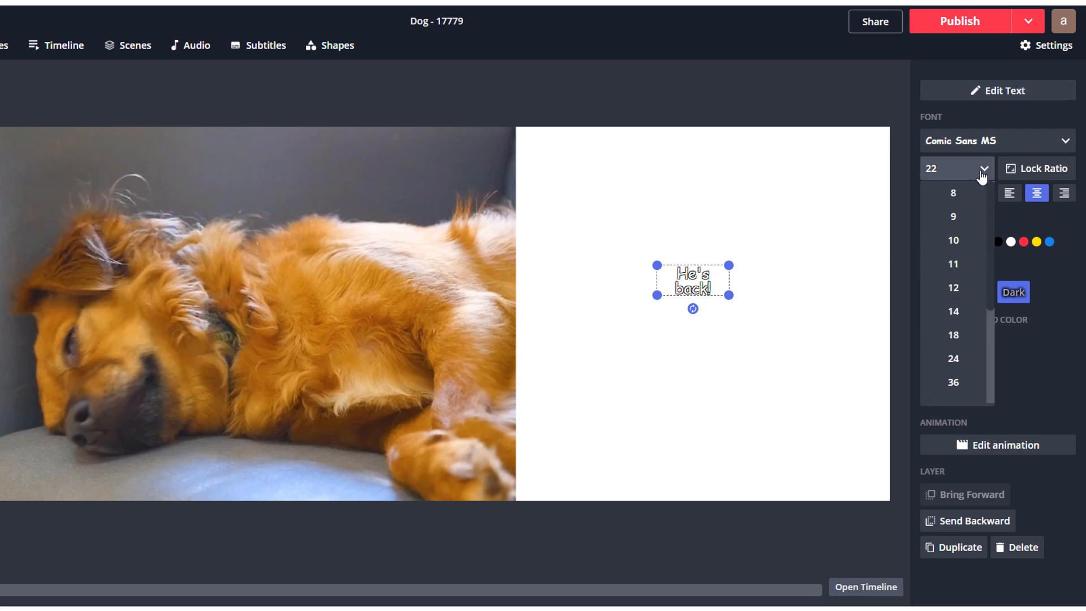
left_click(953, 382)
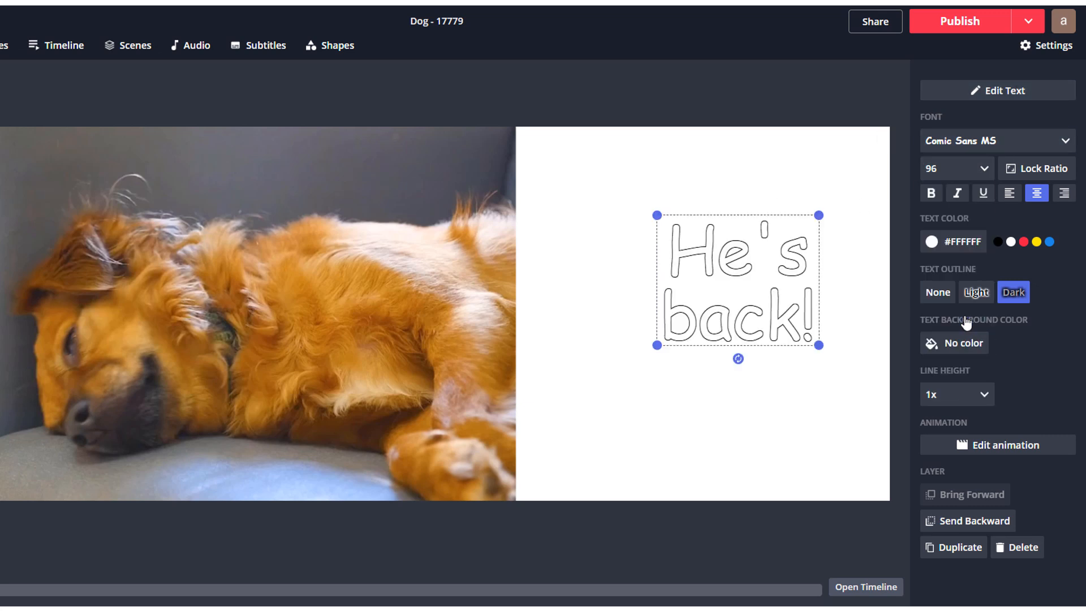
left_click_drag(738, 281, 709, 298)
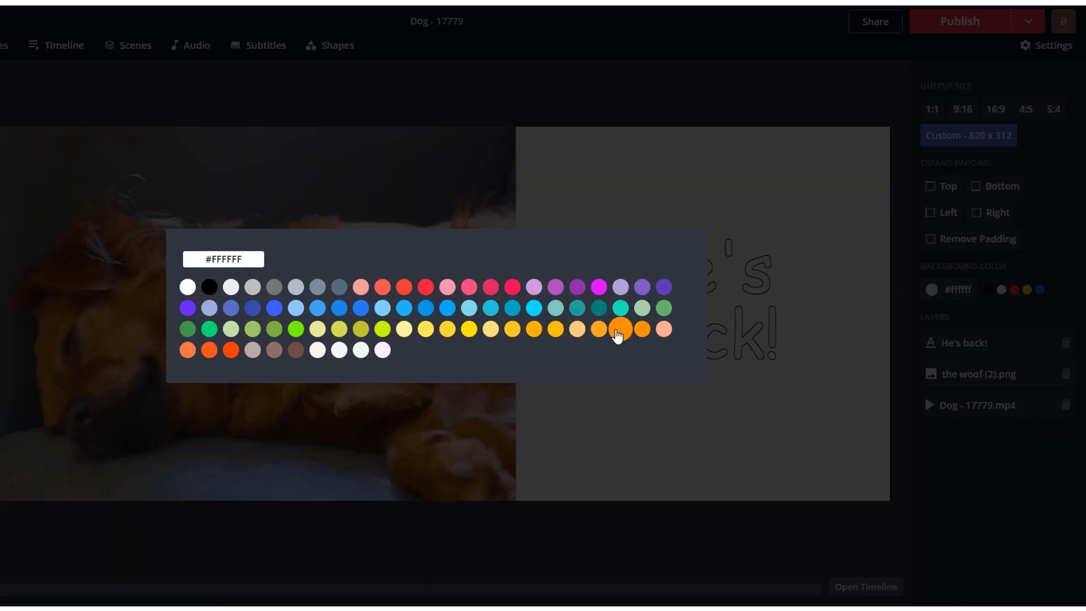
left_click(619, 329)
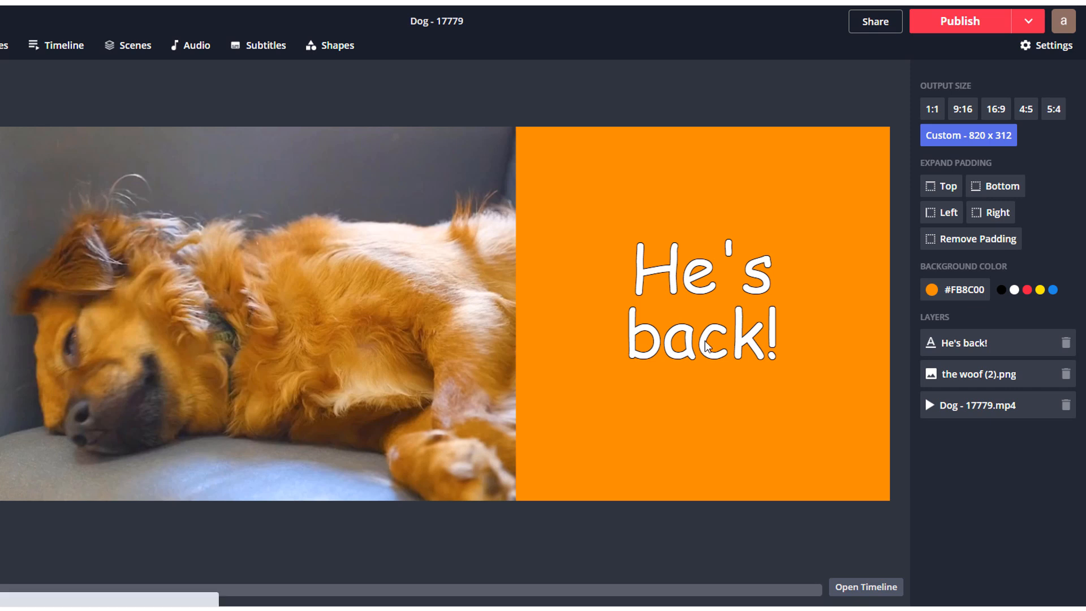
Duplicate the 'He's back!' caption, change the copy to 'nope', and retime the overlays.
left_click(701, 308)
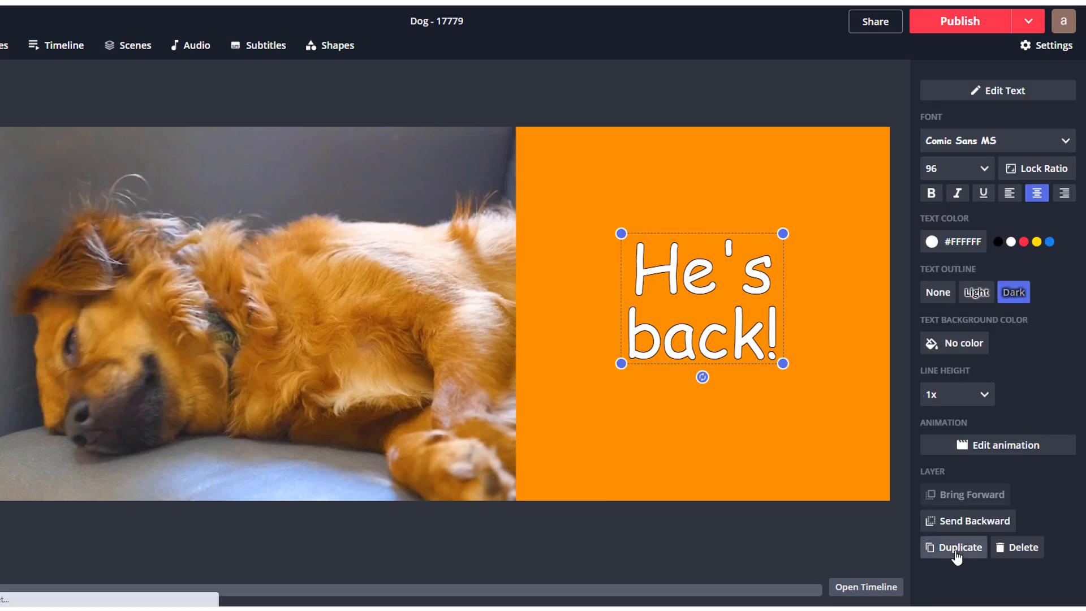
left_click(960, 547)
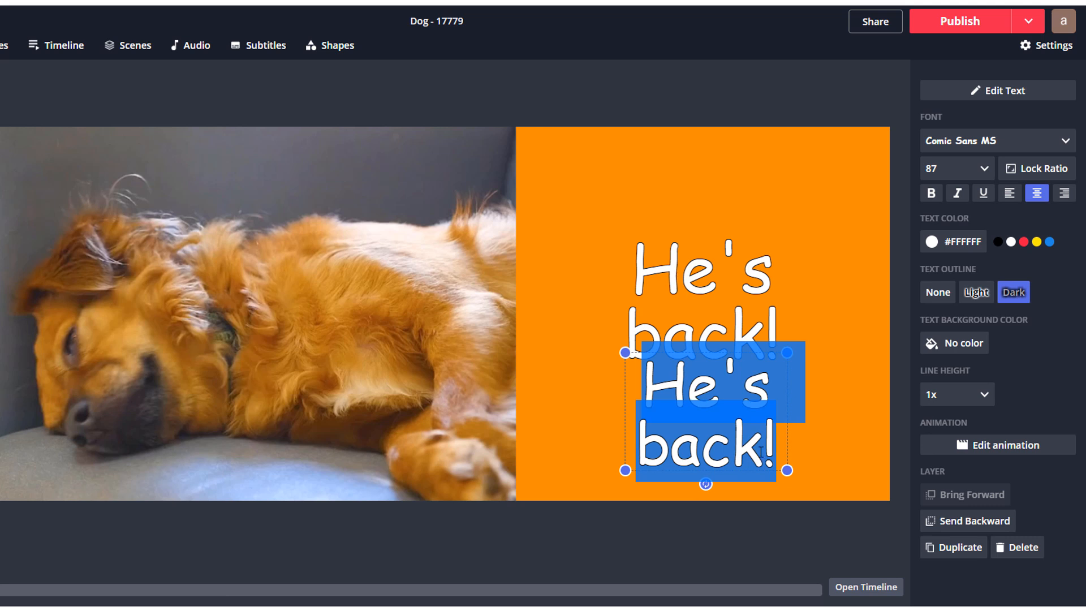
type("nope")
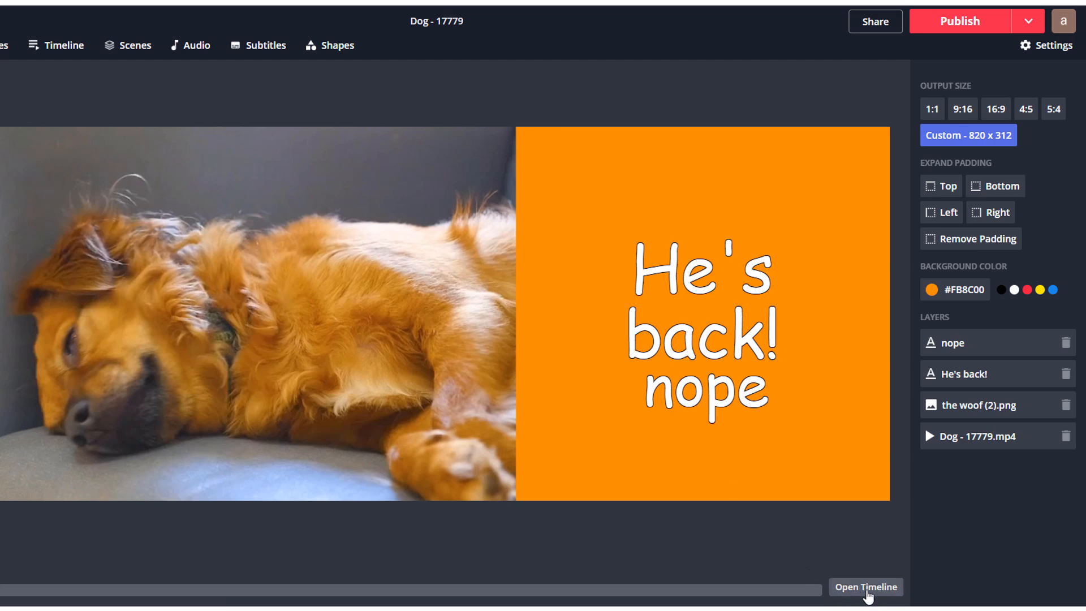
left_click(865, 587)
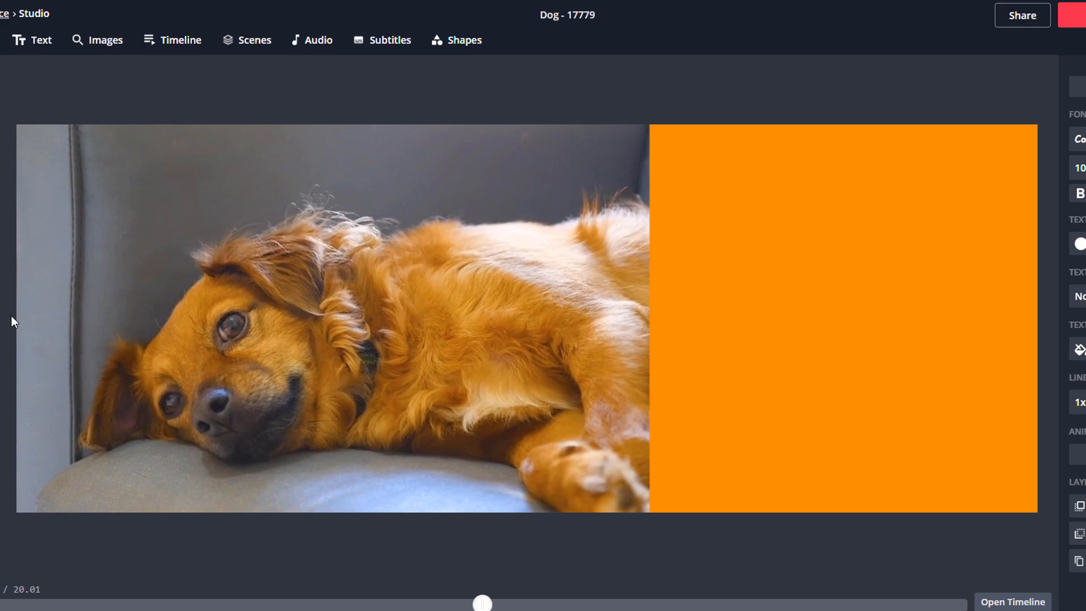
Browse the Emojis collection in the image picker, then close it.
left_click(98, 39)
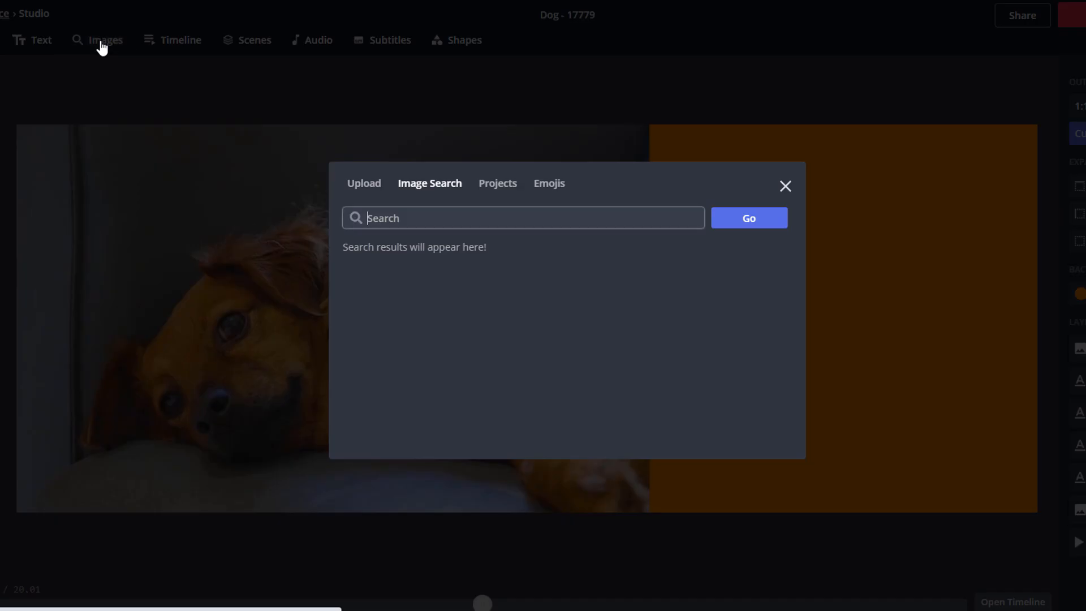
left_click(548, 183)
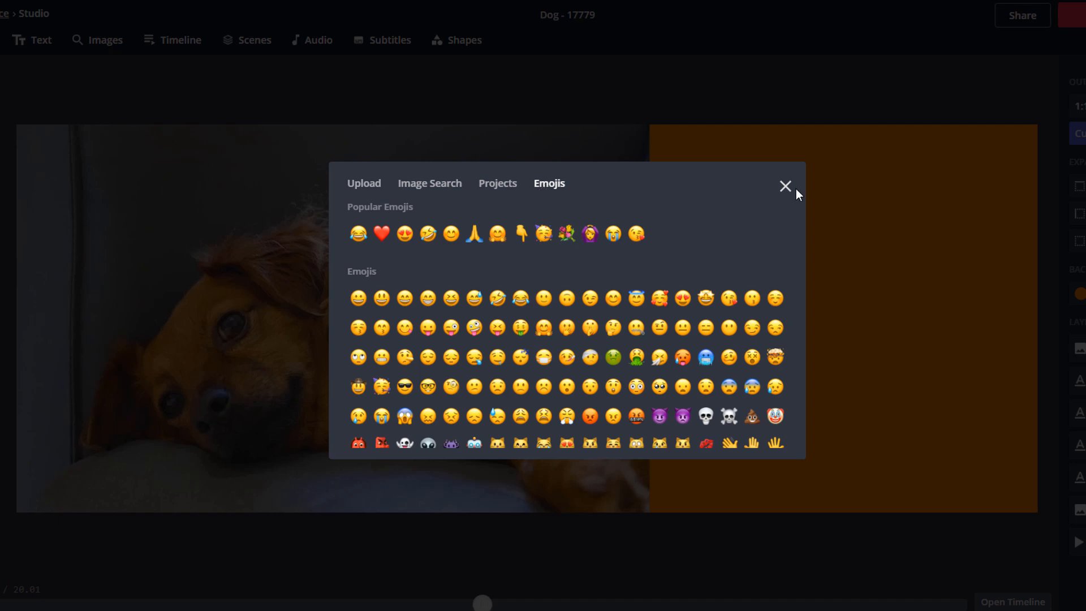
left_click(785, 186)
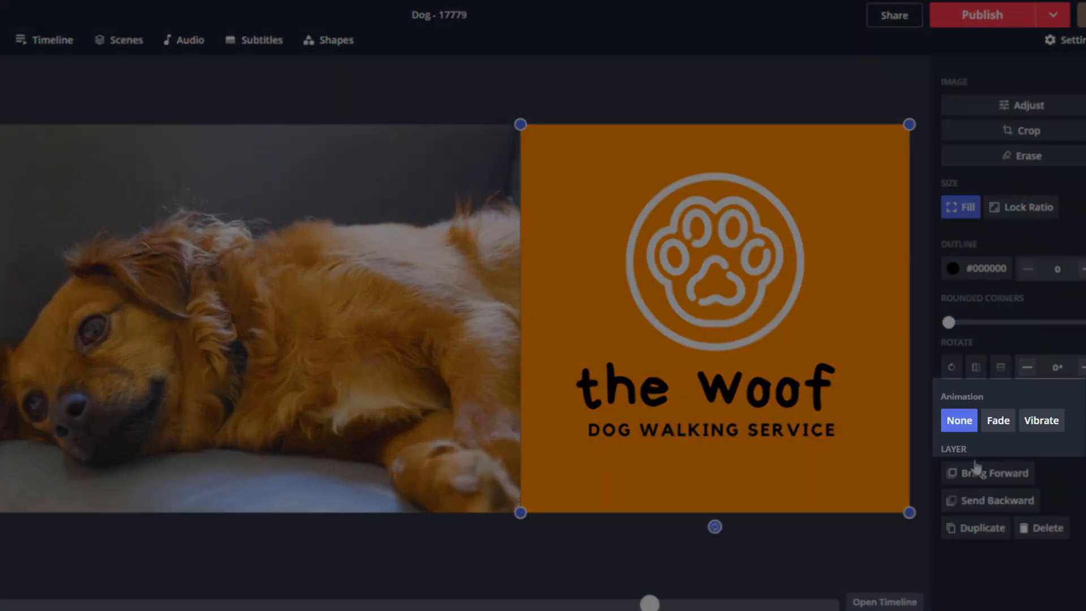
Apply the Fade animation to 'the woof' logo image.
left_click(998, 420)
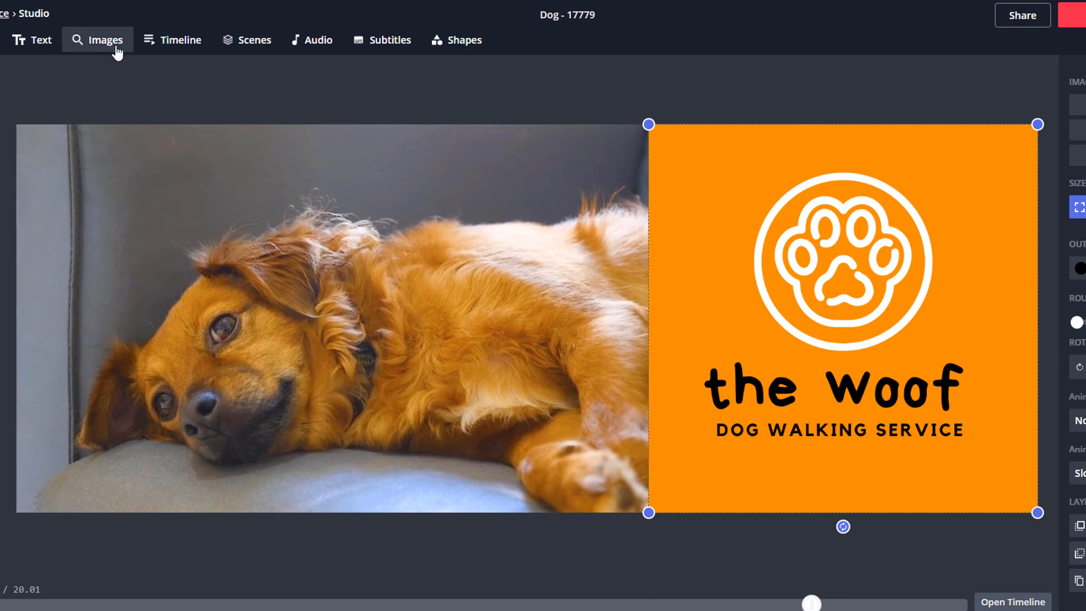
Add a white Arial 'Don't make him wait' strapline with no outline beneath the logo.
left_click(32, 40)
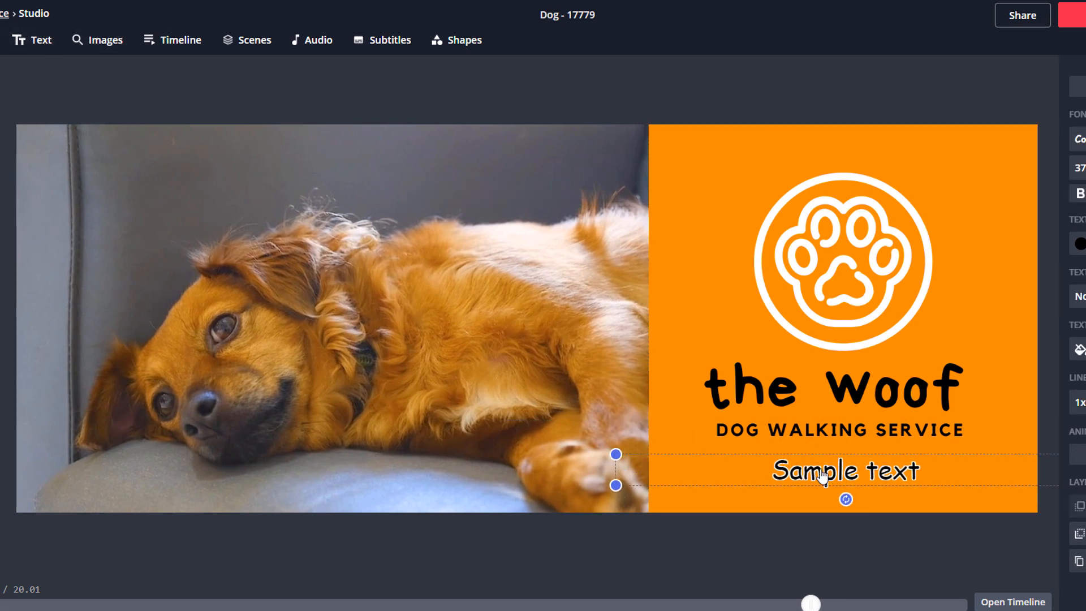
double_click(844, 471)
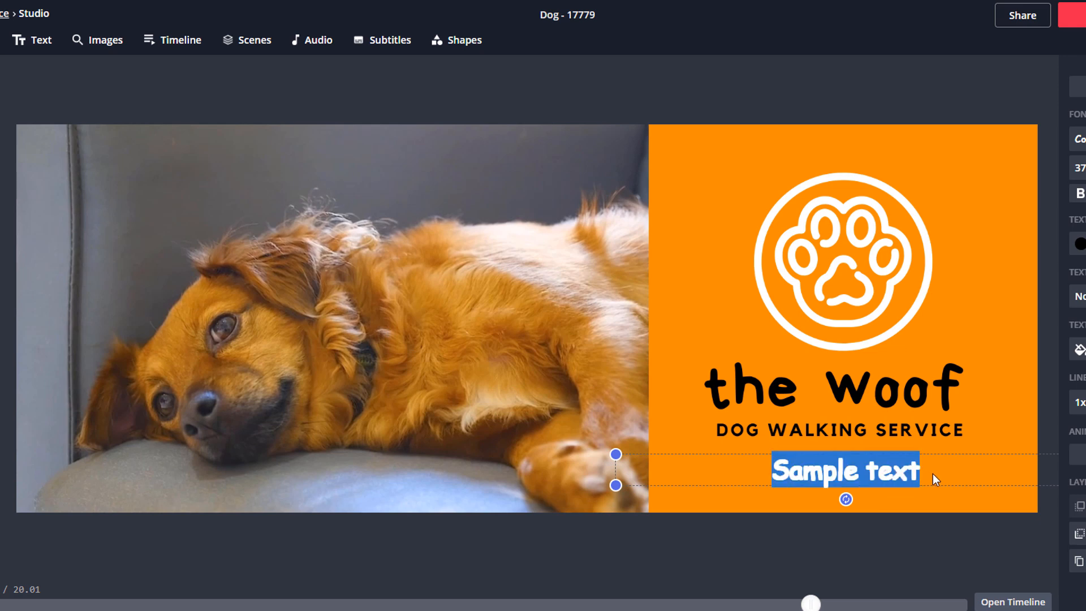
type("don't make him wait")
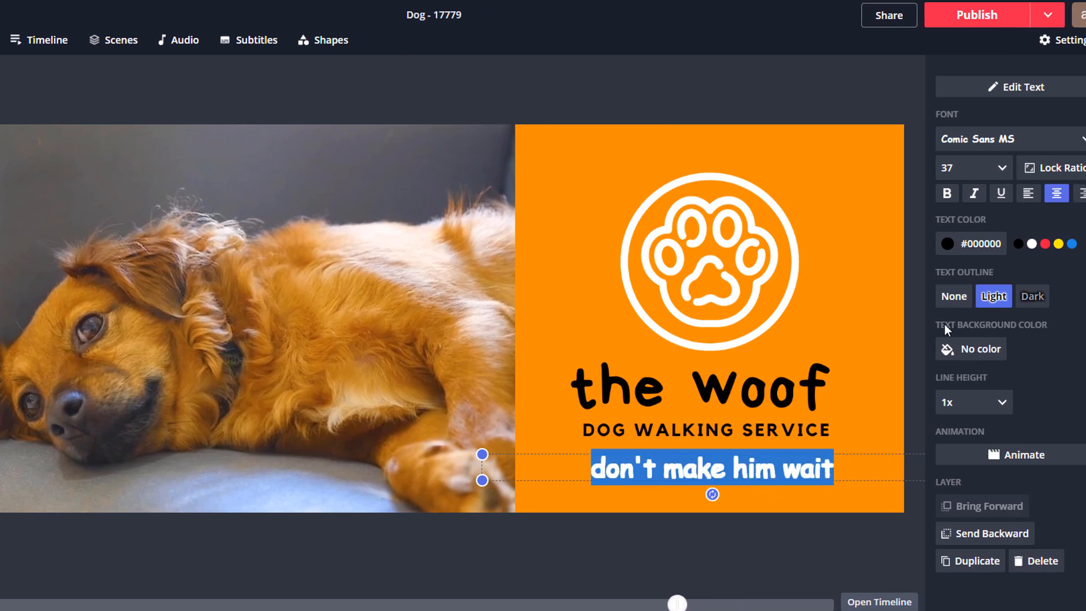
left_click(1030, 243)
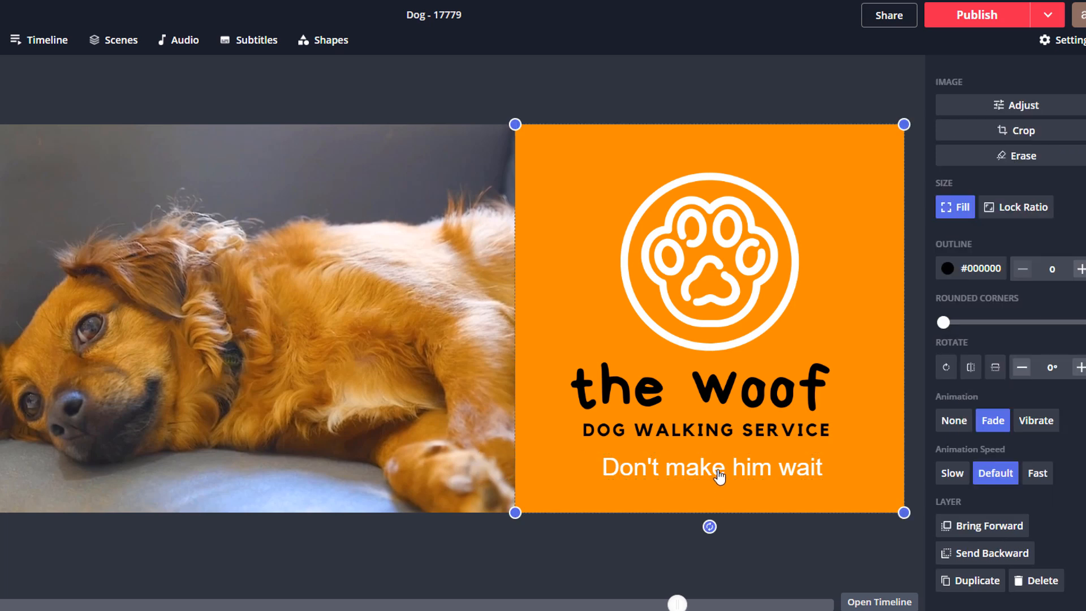
left_click(711, 468)
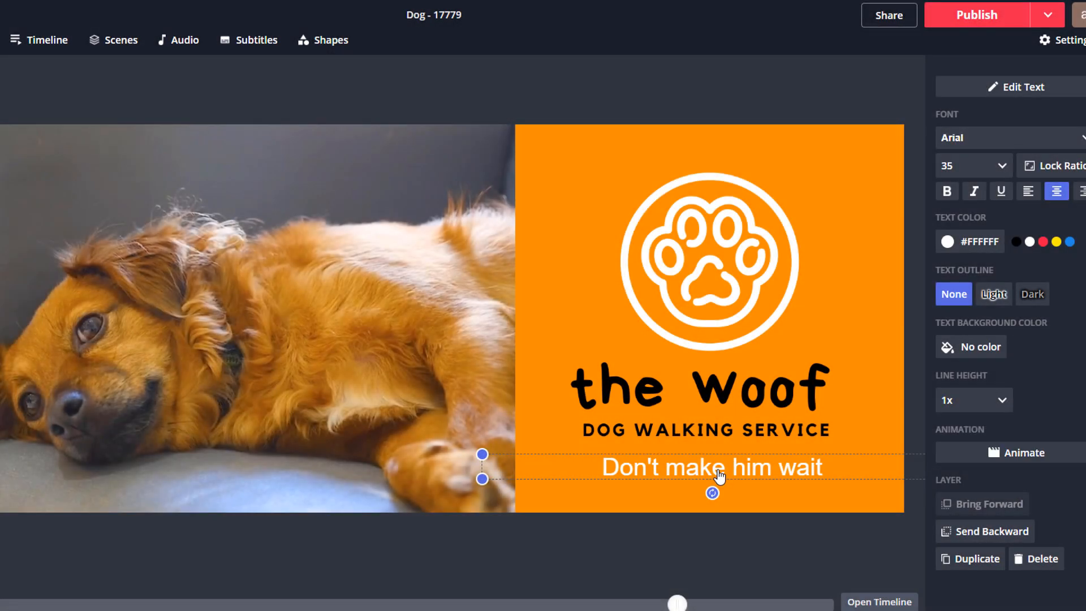
Apply the Flicker animation to the 'Don't make him wait' strapline and confirm it.
left_click(1016, 452)
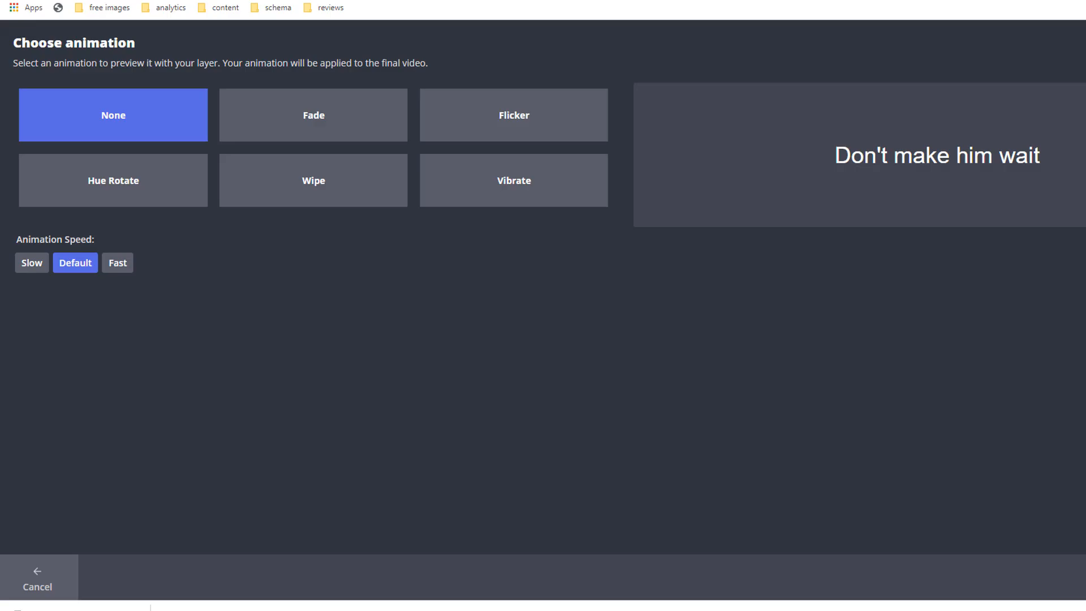
left_click(512, 115)
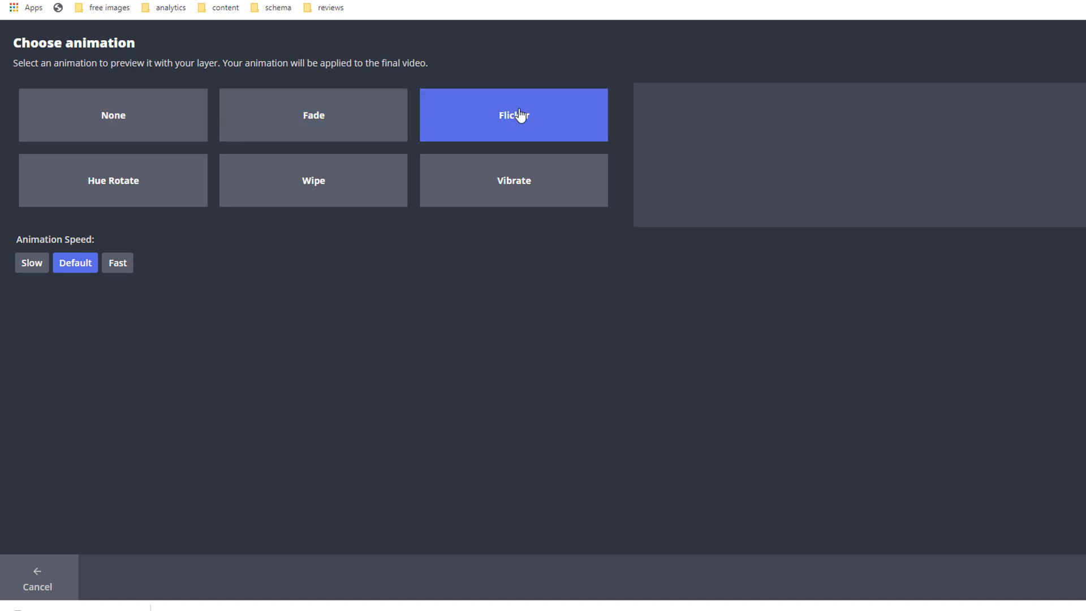
left_click(312, 179)
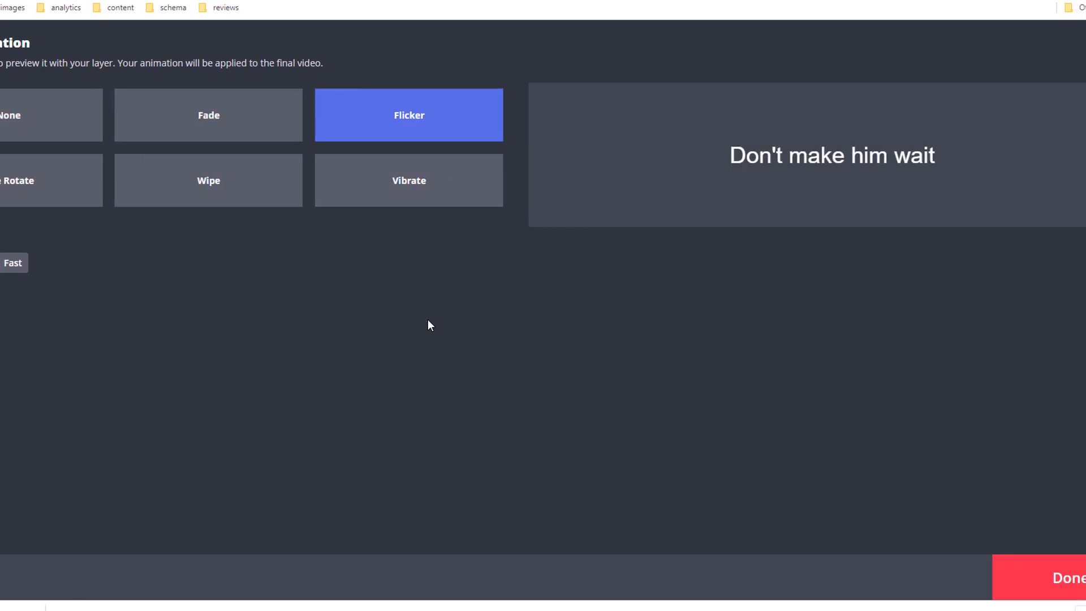
left_click(1065, 577)
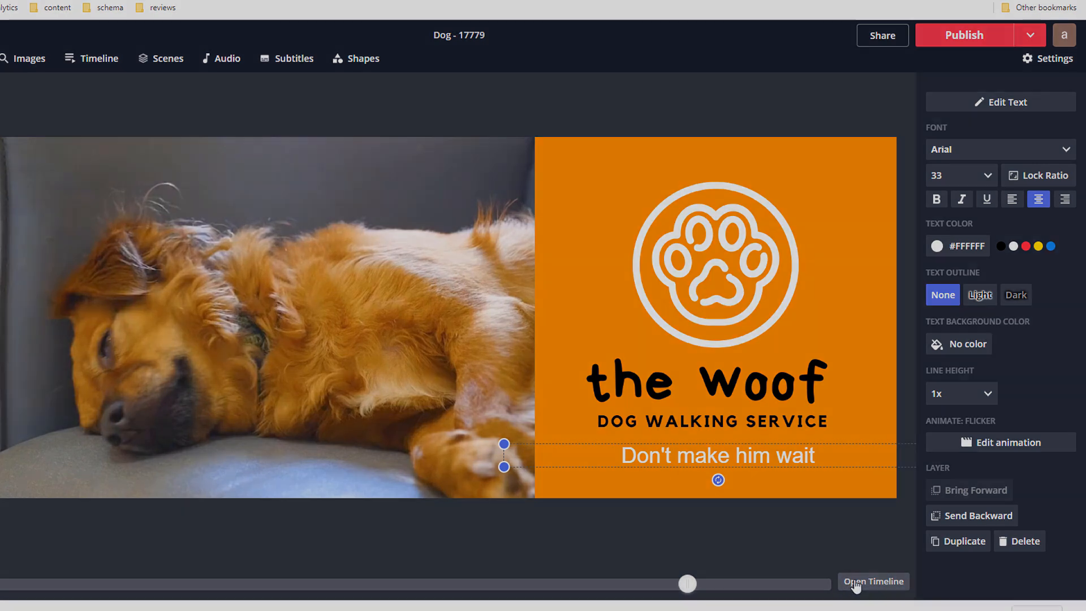
Check on the timeline that the logo and strapline layers start near 0:15, then return.
left_click(873, 581)
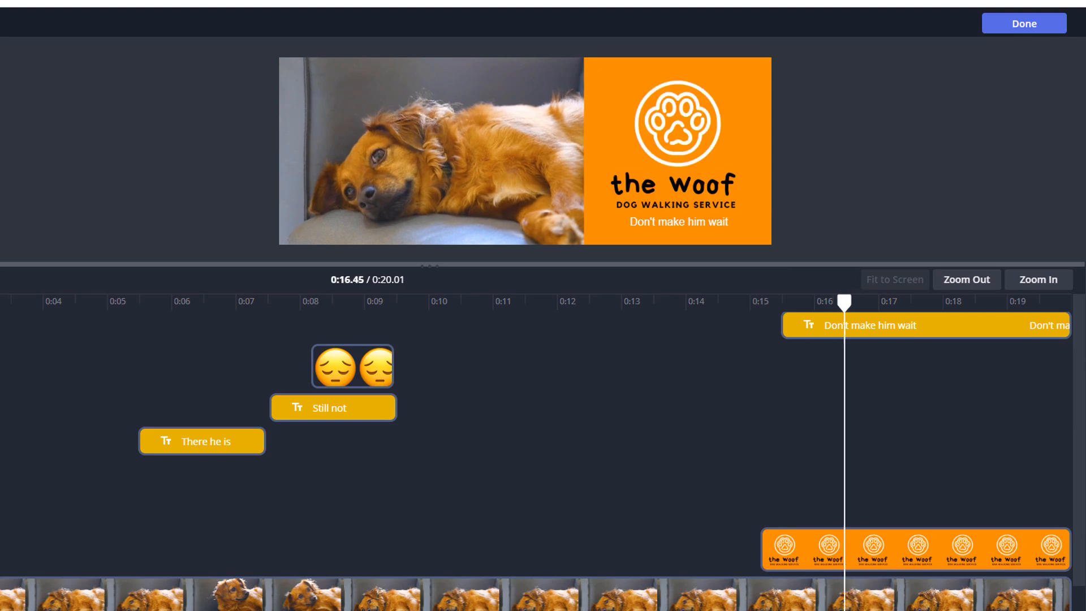
left_click(1023, 23)
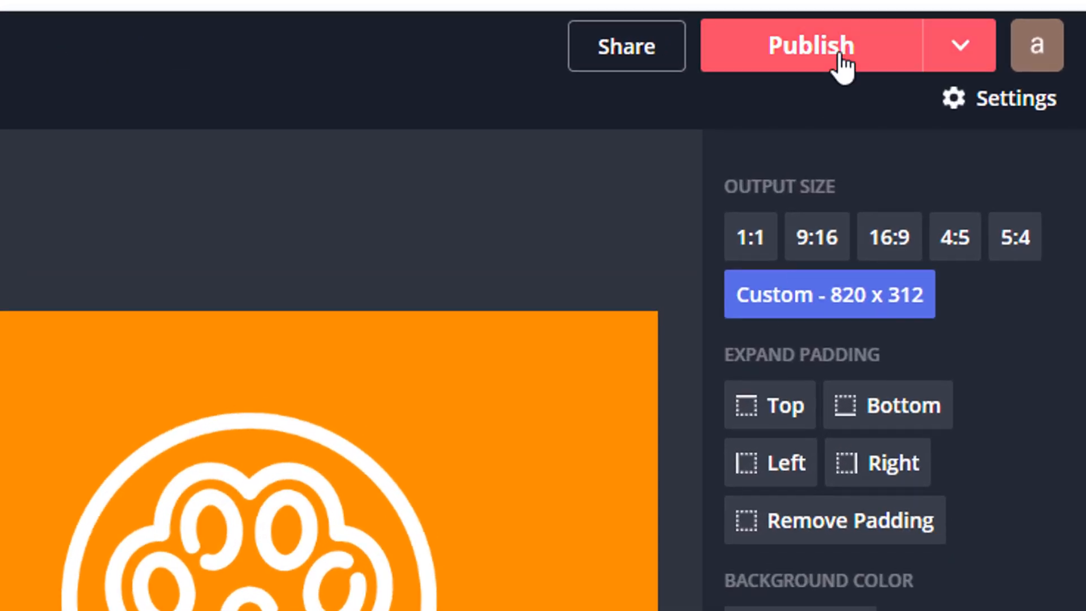
Publish the cover video and open the Thewoof page's Add a Cover options.
left_click(810, 46)
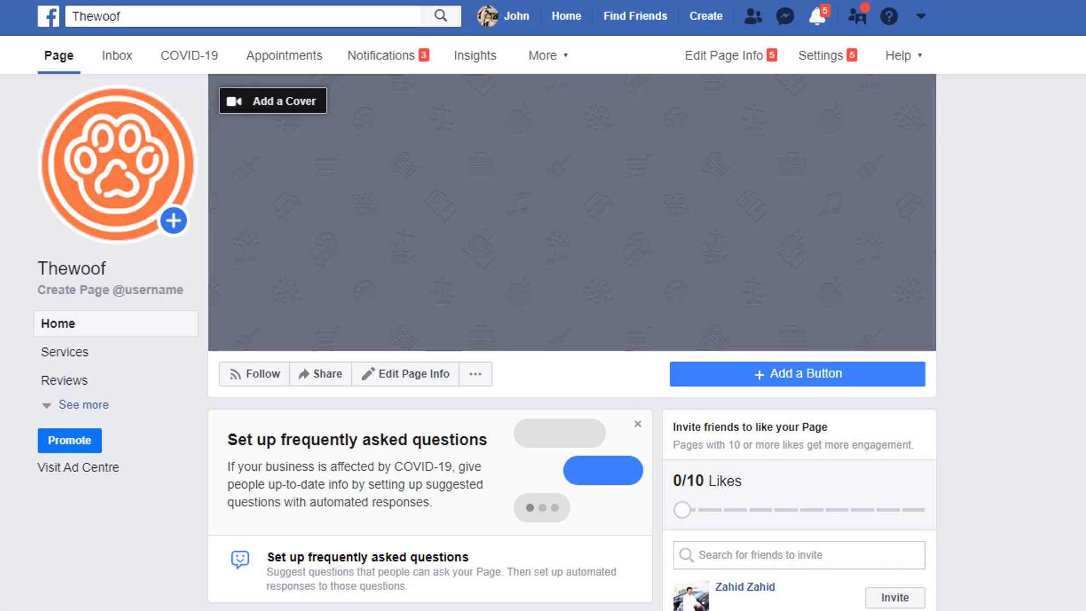
left_click(272, 100)
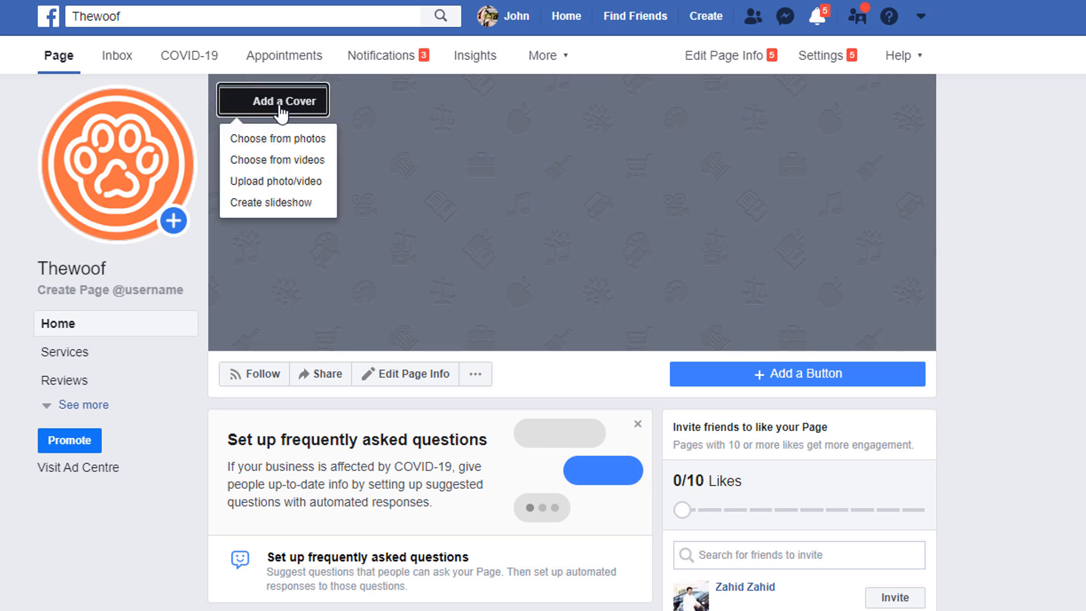